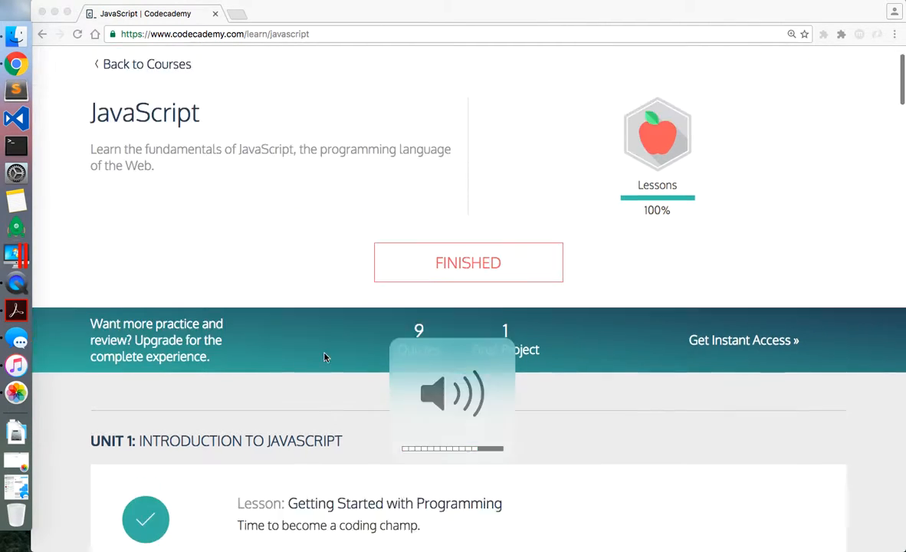
Step: Open the Code Your Own Adventure! lesson from the course page
{"action": "scroll", "scroll_direction": "down", "scroll_amount": 3}
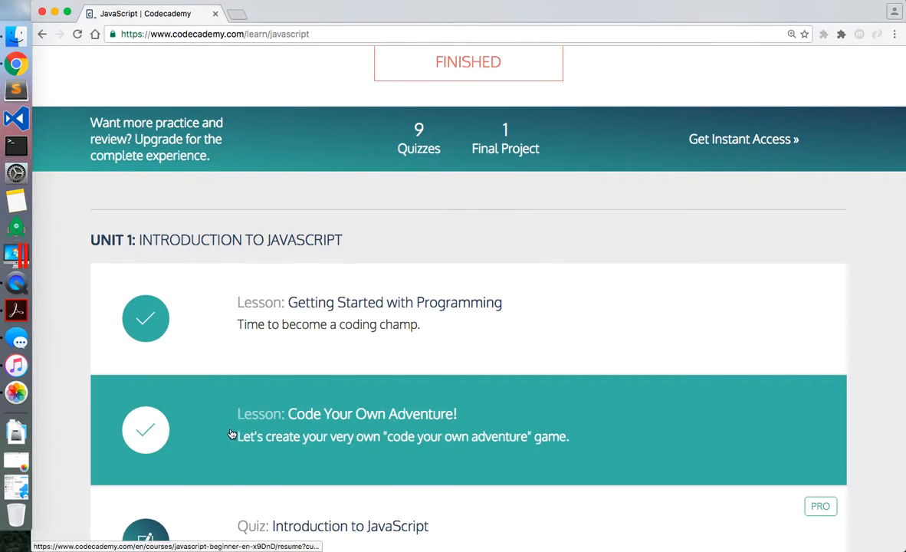
{"action": "mouse_move", "coordinate": [312, 454]}
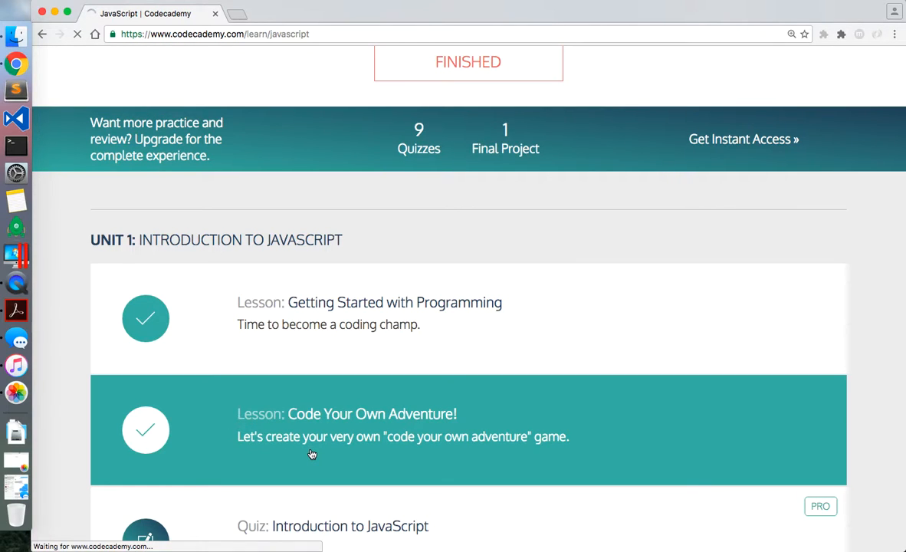
{"action": "left_click", "coordinate": [374, 414]}
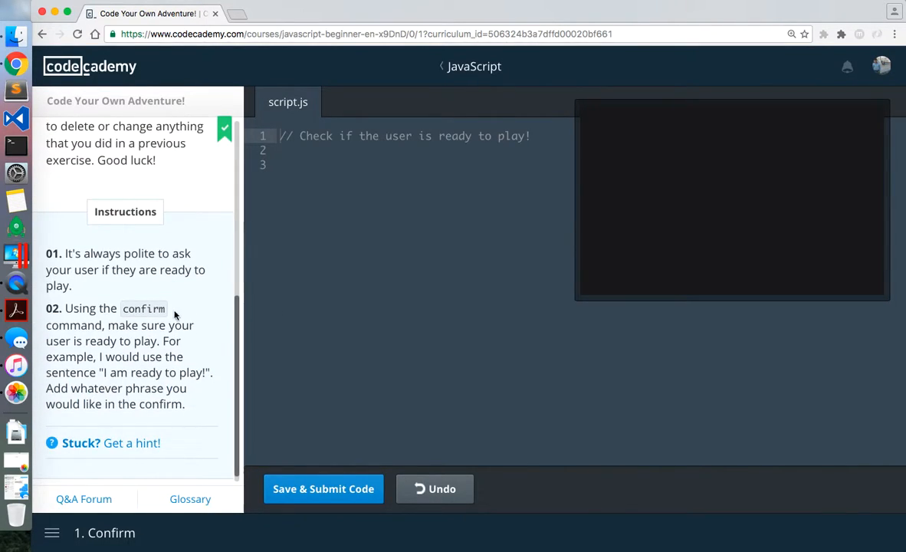
{"action": "scroll", "scroll_direction": "down", "scroll_amount": 3}
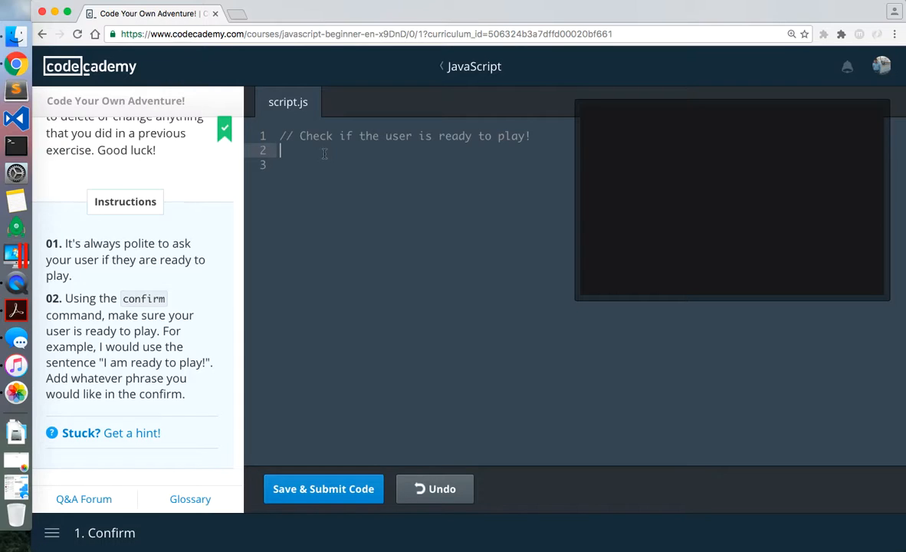
Step: Add confirm("Are you ready to play?"); and submit it, answering OK to the dialog
{"action": "type", "text": "confirm"}
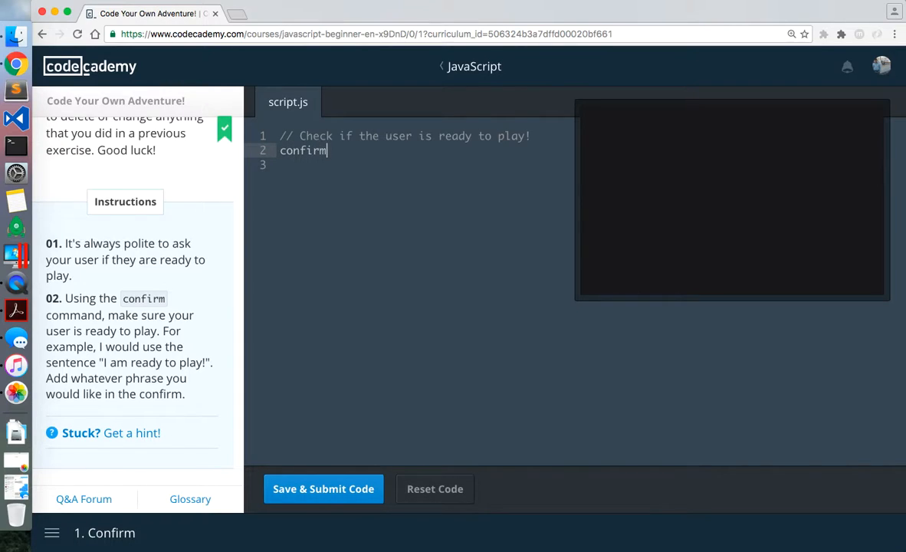
{"action": "type", "text": "(\"Are you ready to"}
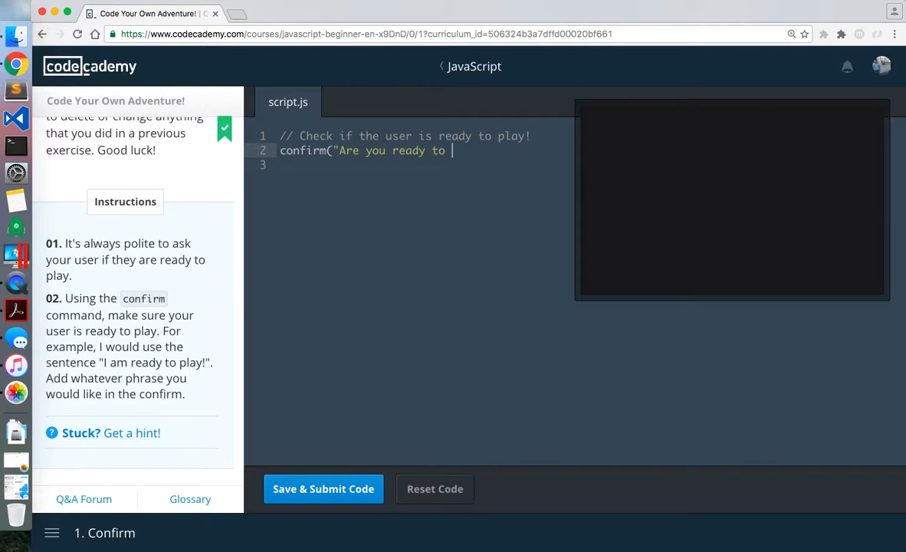
{"action": "type", "text": "play"}
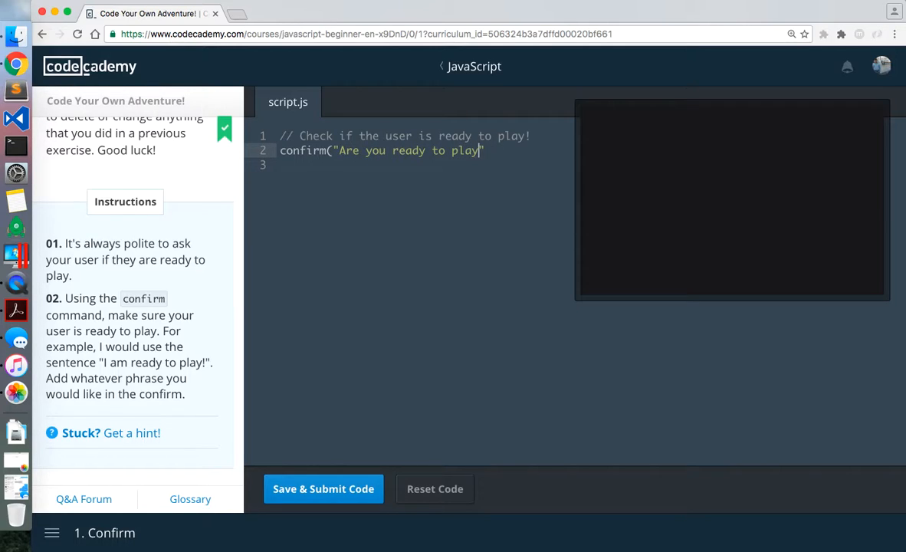
{"action": "type", "text": "?\");"}
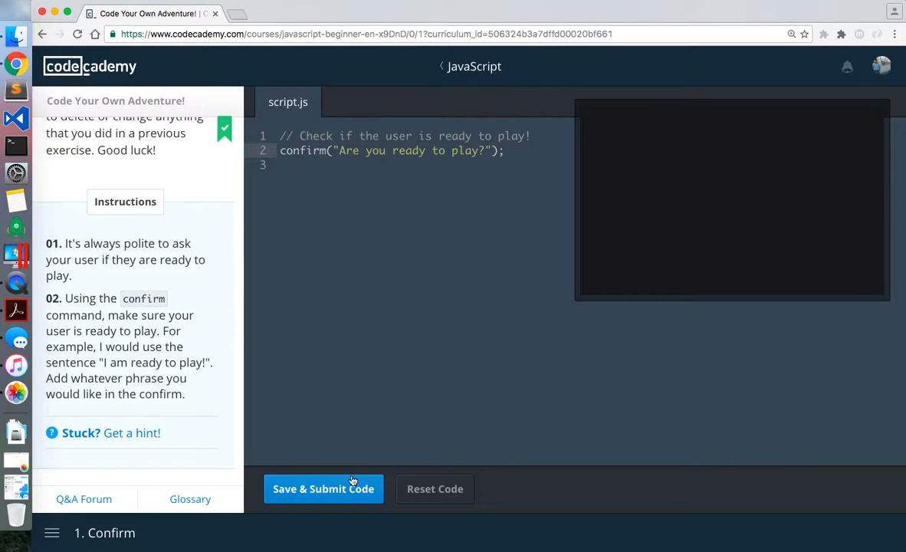
{"action": "left_click", "coordinate": [323, 489]}
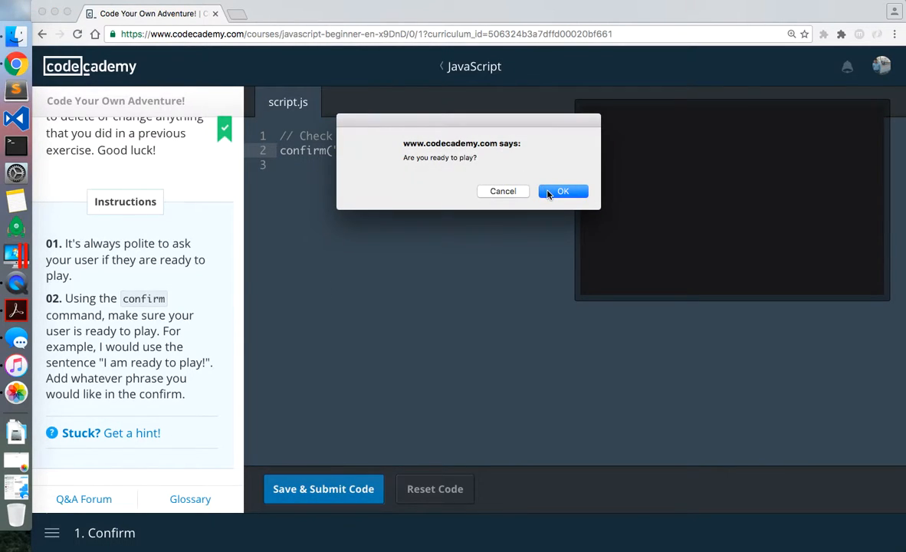
{"action": "left_click", "coordinate": [563, 191]}
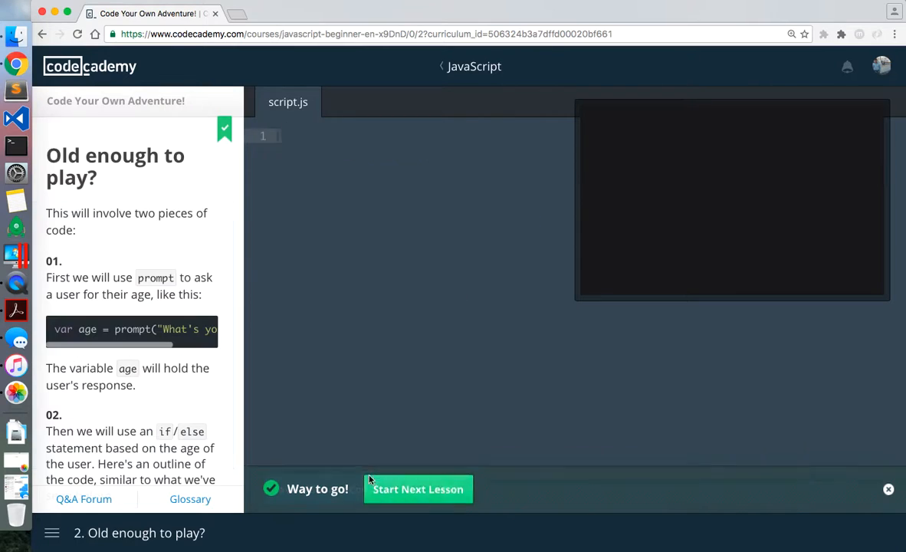
Step: Advance to the next exercise, reset the code, and add var age = prompt("What's your age");
{"action": "left_click", "coordinate": [418, 489]}
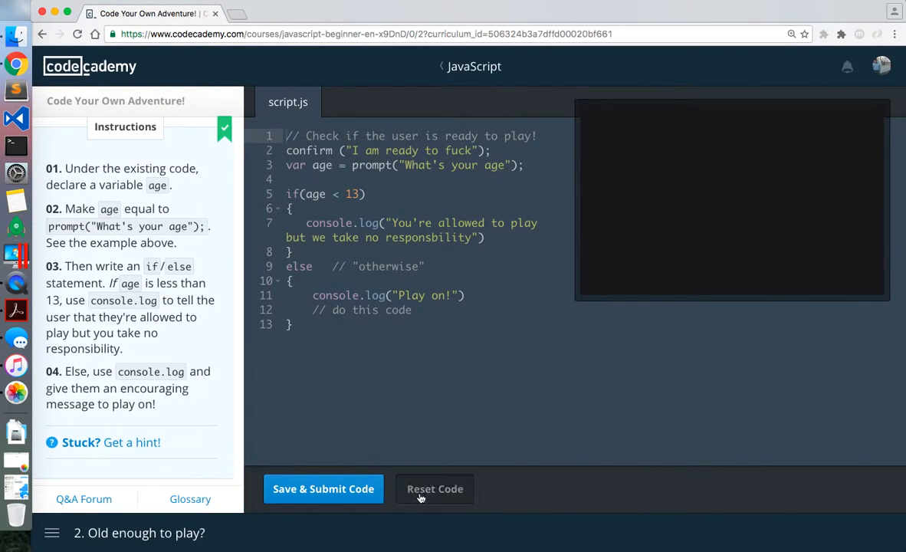
{"action": "left_click", "coordinate": [434, 489]}
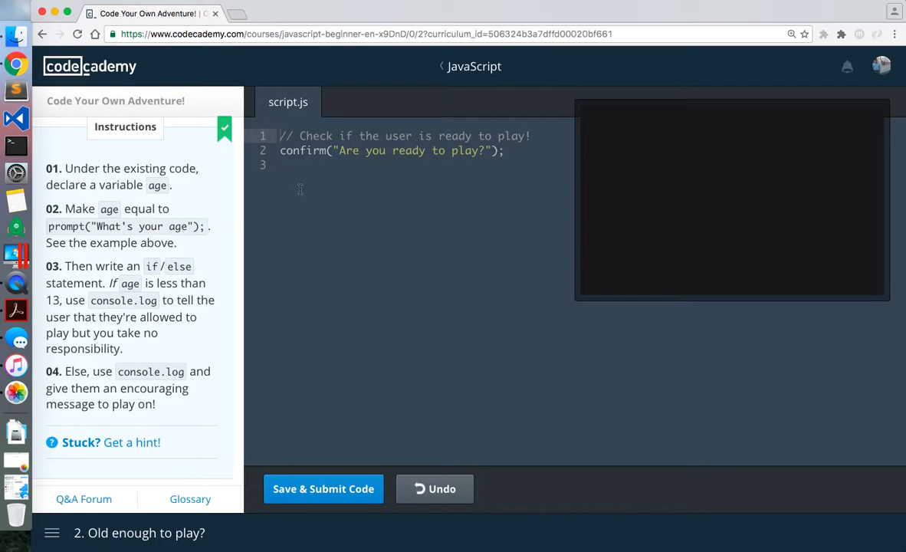
{"action": "type", "text": "var"}
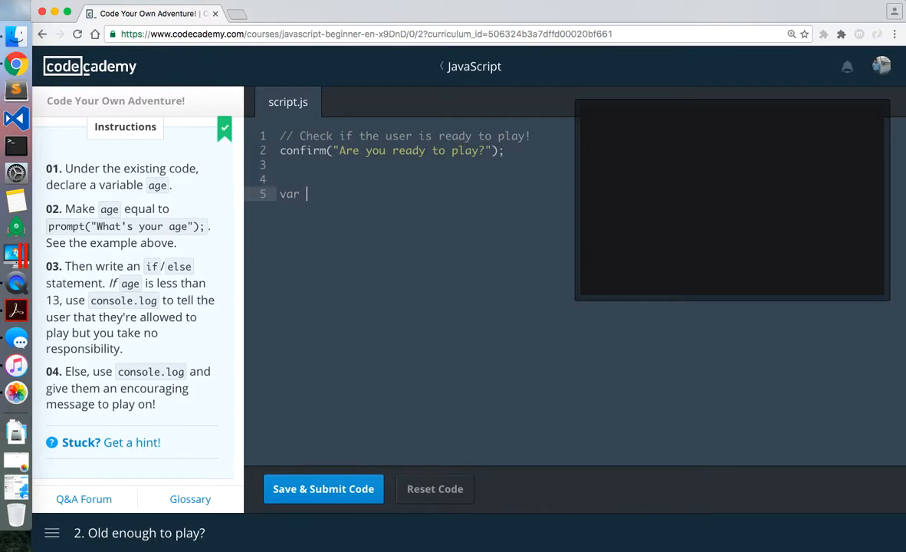
{"action": "type", "text": "age;"}
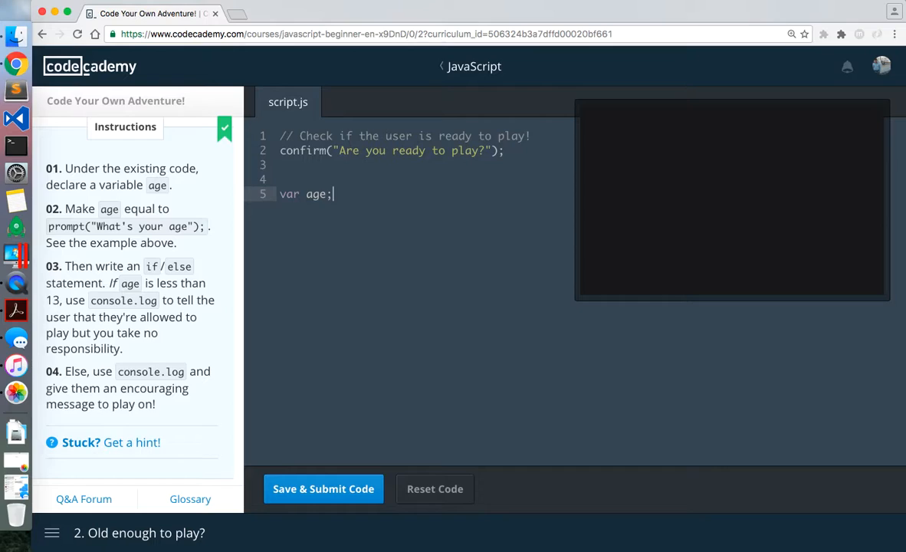
{"action": "type", "text": "= p"}
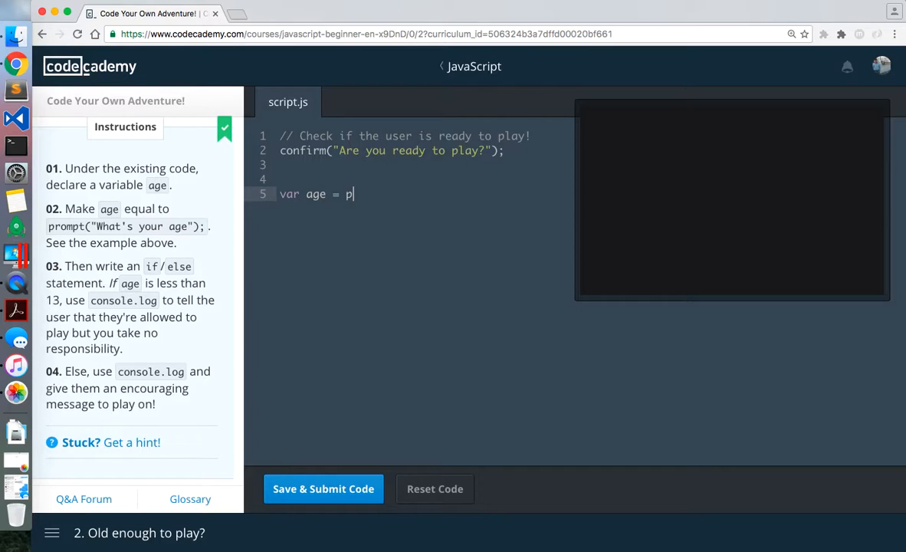
{"action": "type", "text": "rompt("}
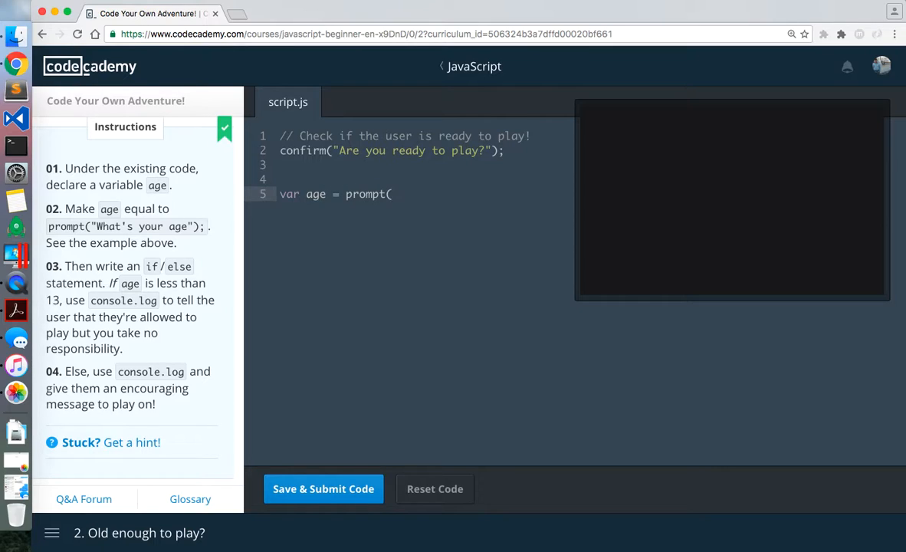
{"action": "type", "text": "\"What's yo"}
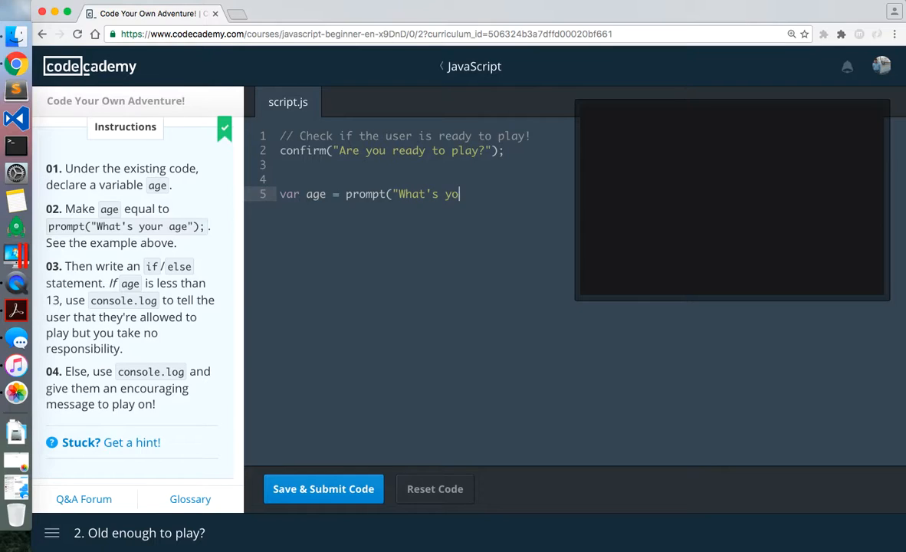
{"action": "type", "text": "ur age"}
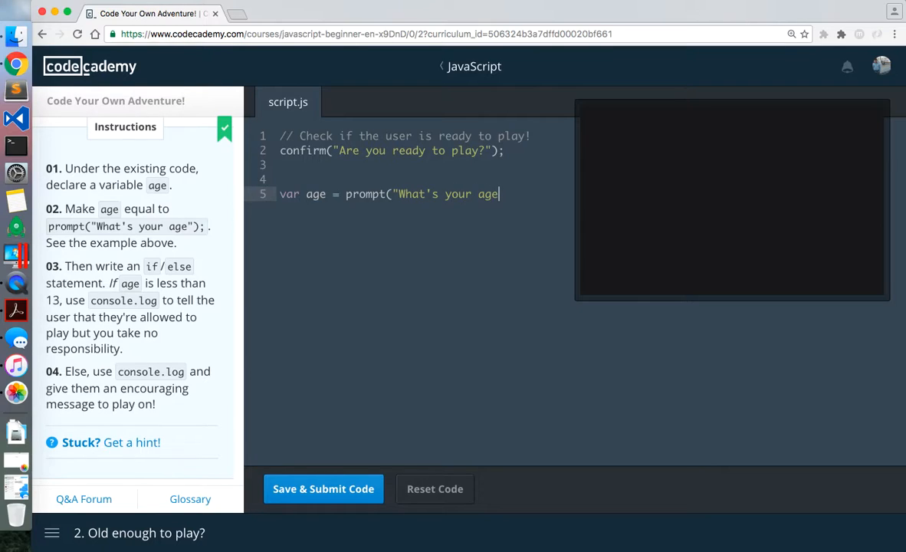
{"action": "type", "text": "\");"}
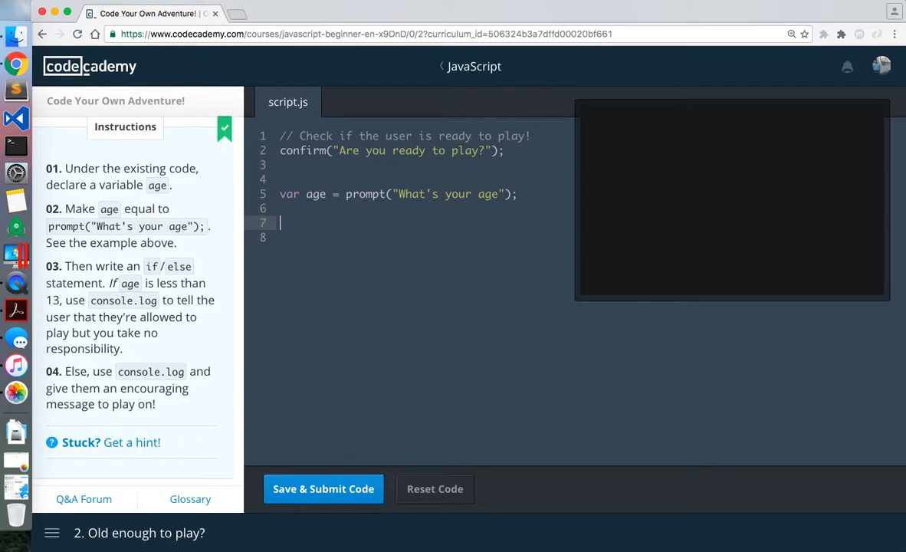
Step: Write if (age < 13) logging the take-no-responsibility message, else logging "Play on!"
{"action": "type", "text": "if(a"}
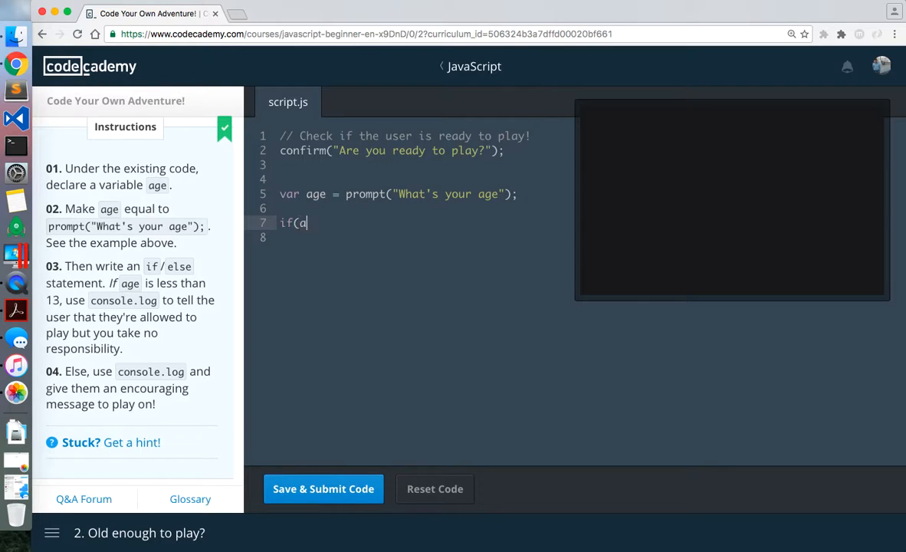
{"action": "type", "text": "ge < 13){"}
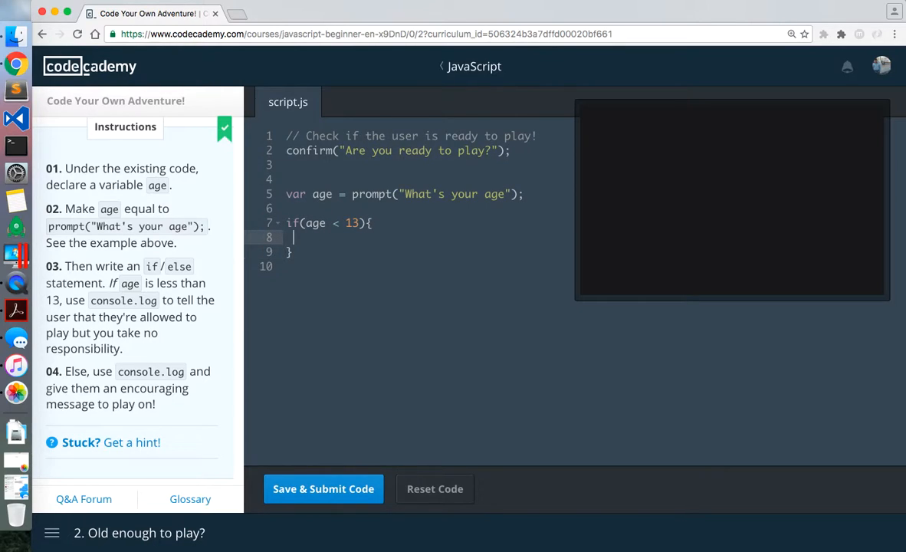
{"action": "type", "text": "console.log(\""}
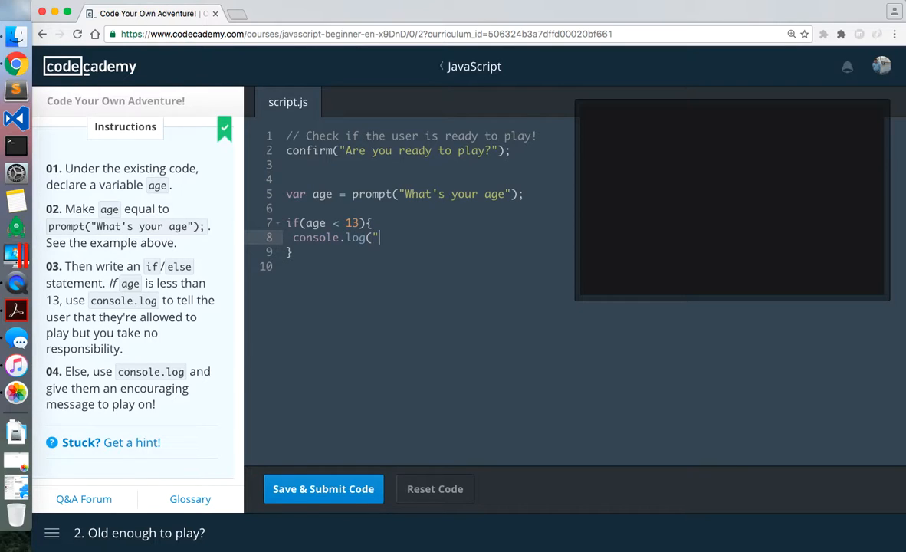
{"action": "type", "text": "You are allowed to play but"}
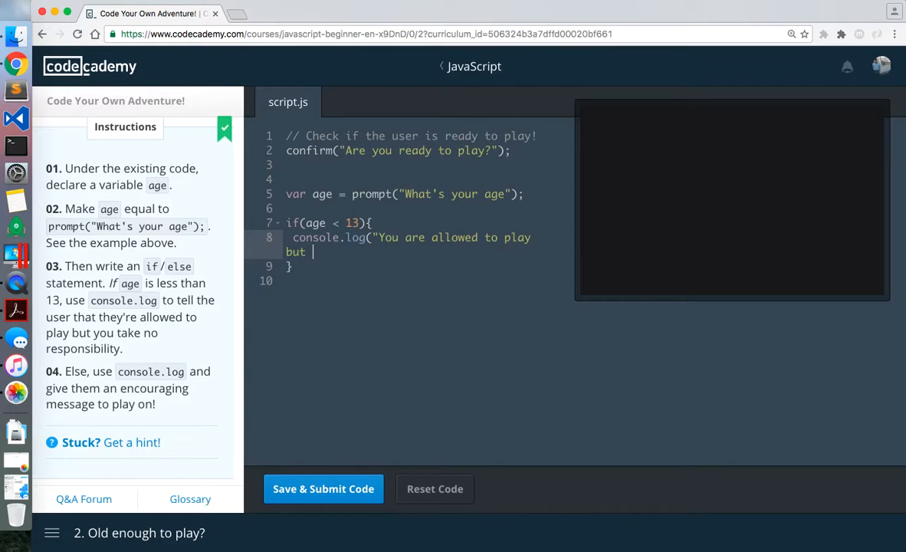
{"action": "type", "text": "we take no re"}
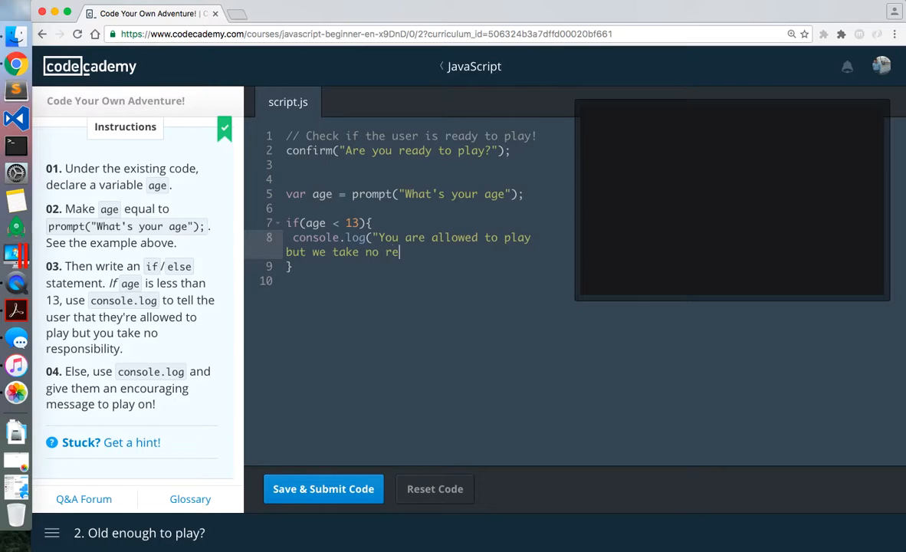
{"action": "type", "text": "sponsibility.\");"}
{"action": "left_click", "coordinate": [427, 280]}
{"action": "type", "text": "else"}
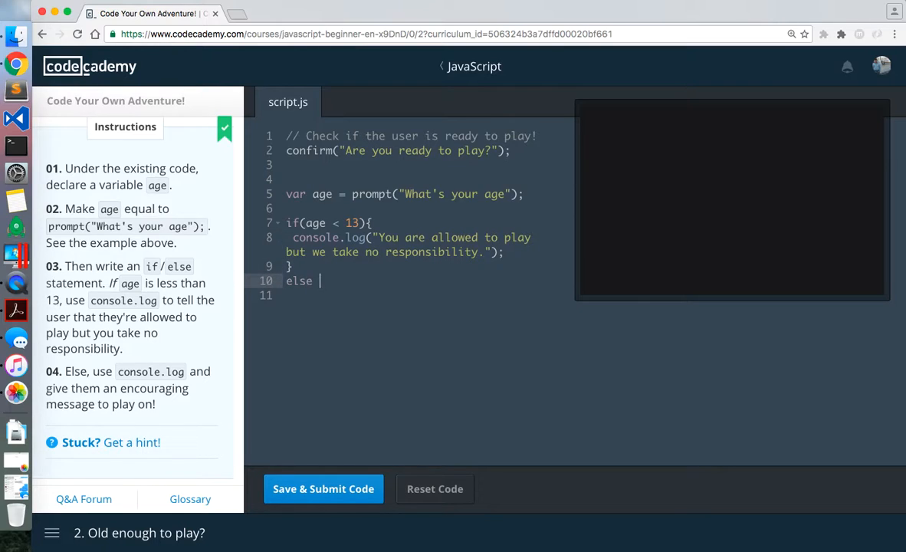
{"action": "type", "text": "{"}
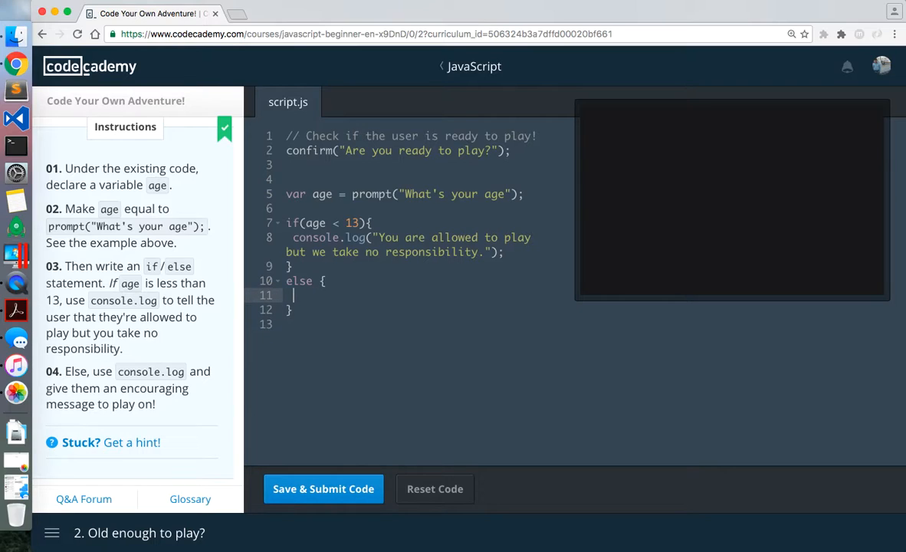
{"action": "type", "text": "console.log("}
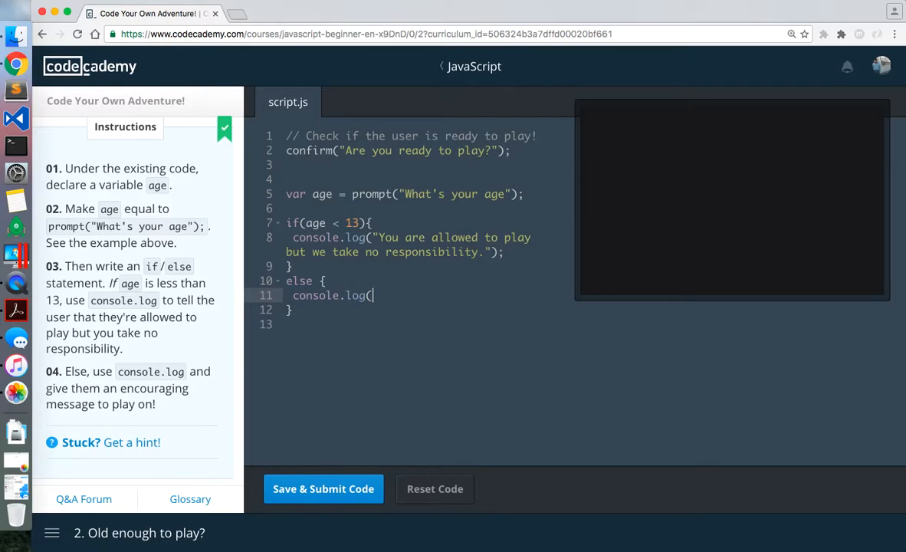
{"action": "type", "text": "\""}
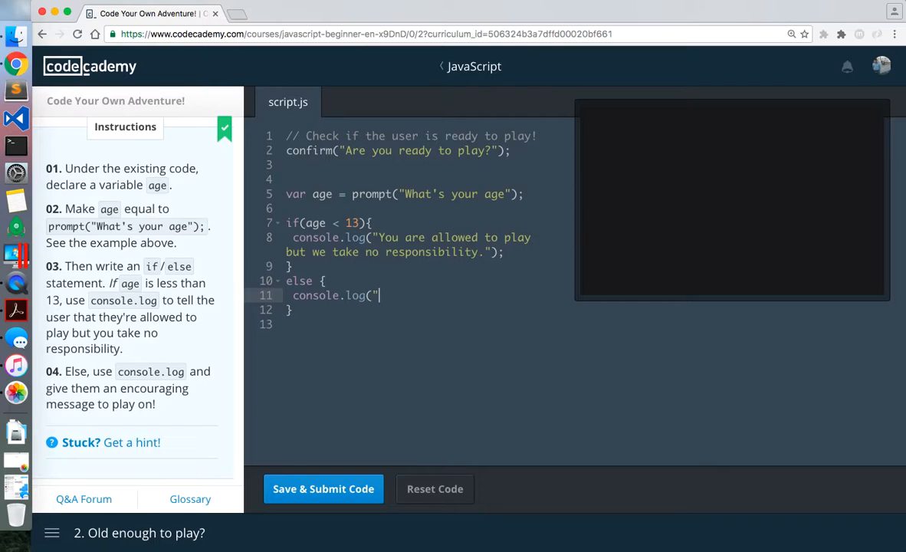
{"action": "type", "text": "Play on!"}
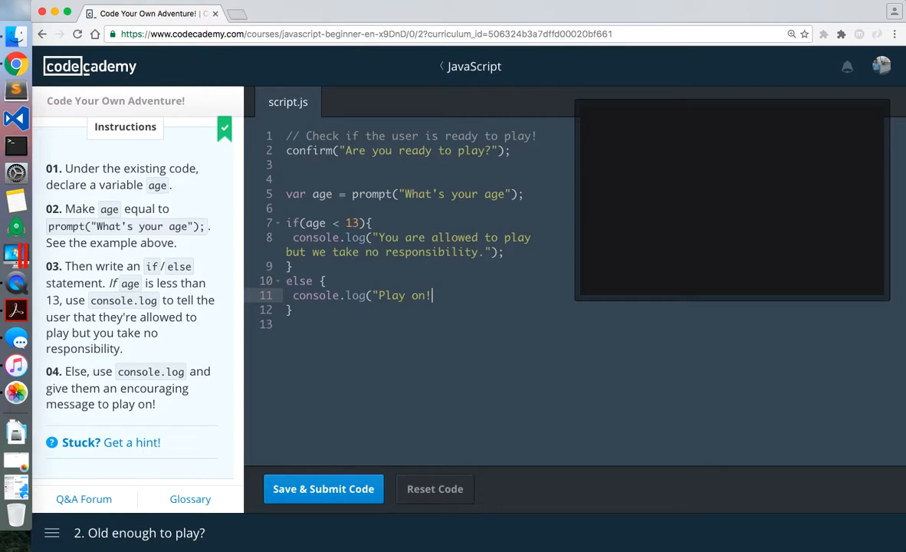
{"action": "type", "text": "\");"}
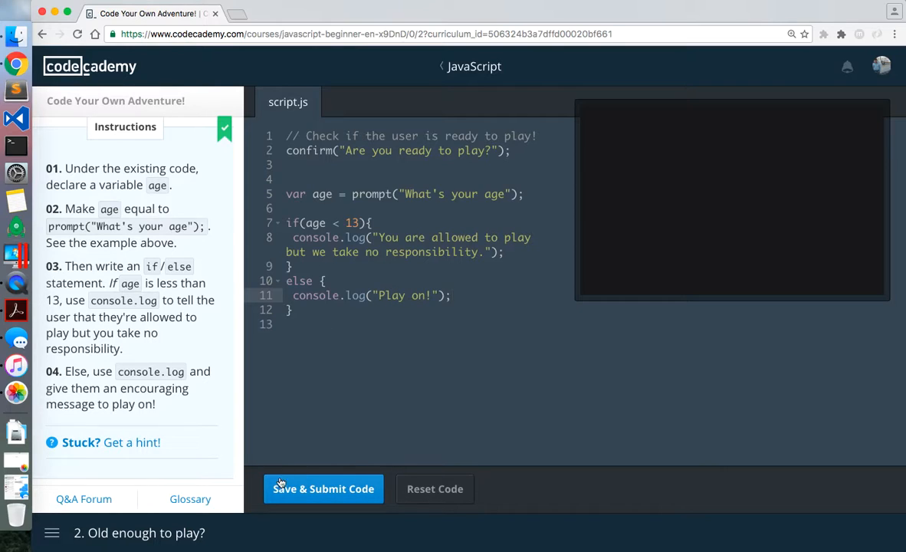
Step: Submit the age-check script, confirming ready to play and entering an age
{"action": "left_click", "coordinate": [323, 489]}
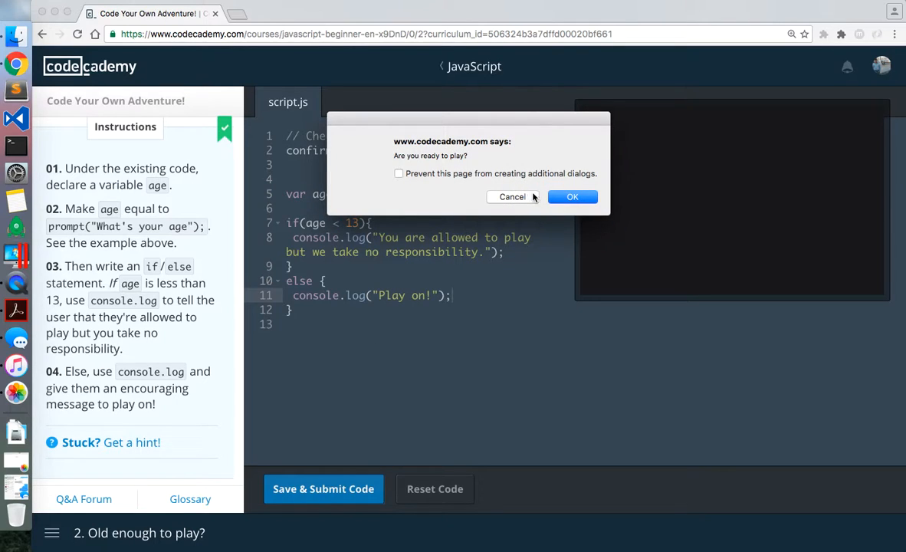
{"action": "left_click", "coordinate": [572, 197]}
{"action": "type", "text": "1"}
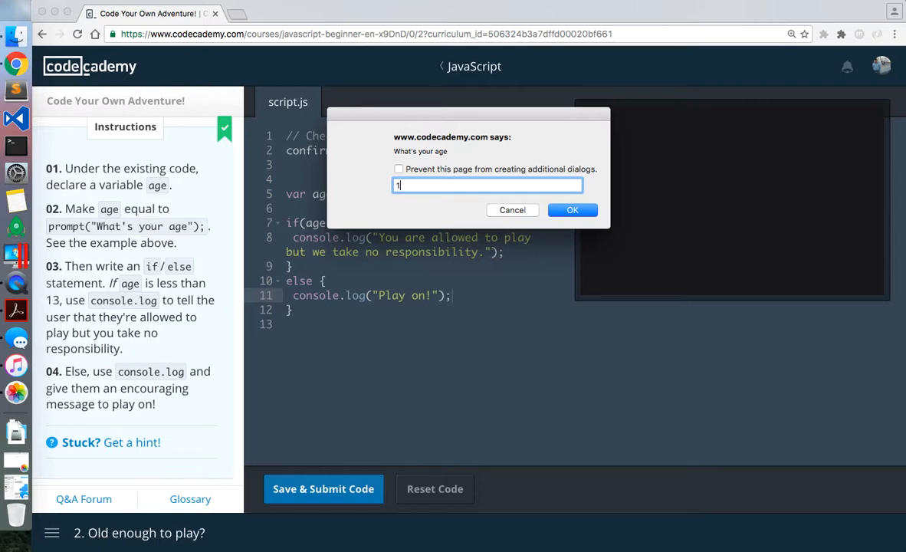
{"action": "left_click", "coordinate": [571, 210]}
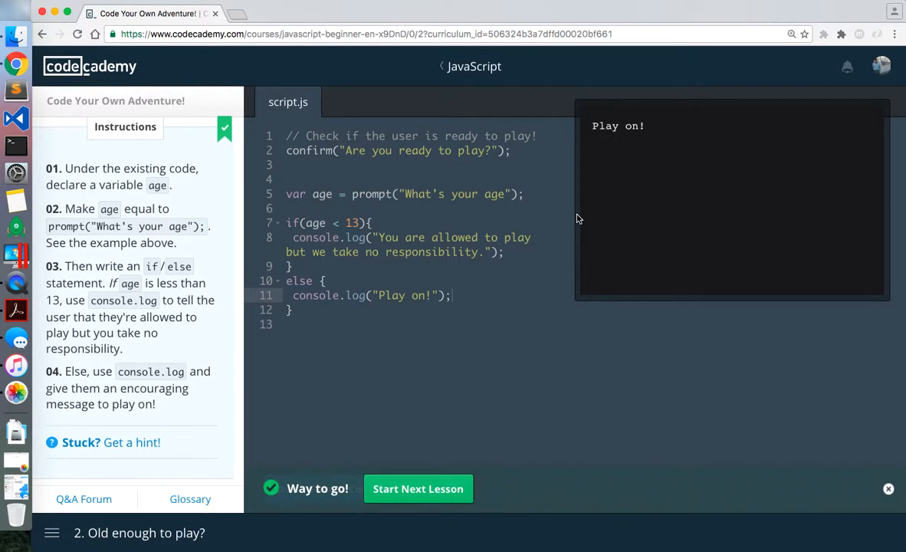
{"action": "mouse_move", "coordinate": [418, 497]}
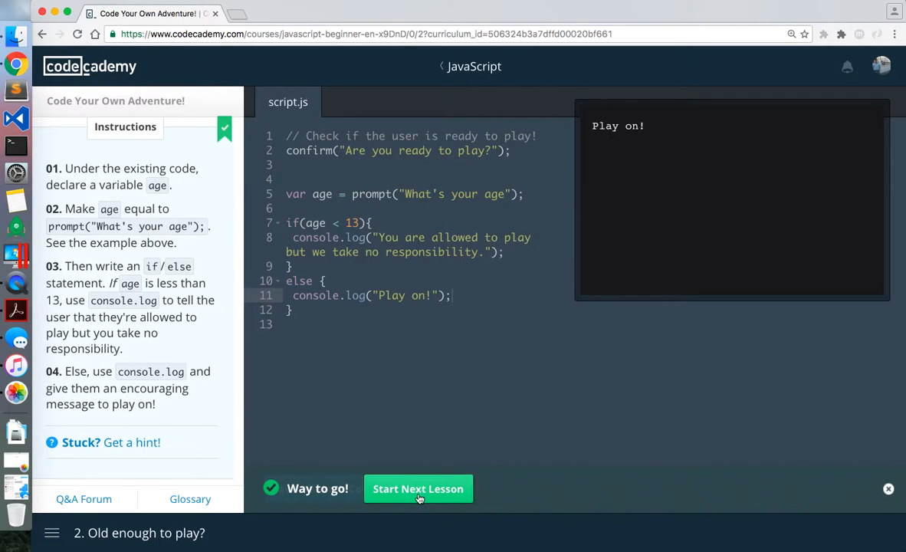
Step: Restore the previous code, add the copied Bieber introduction as var intro, and log it with console.log(intro)
{"action": "left_click", "coordinate": [417, 489]}
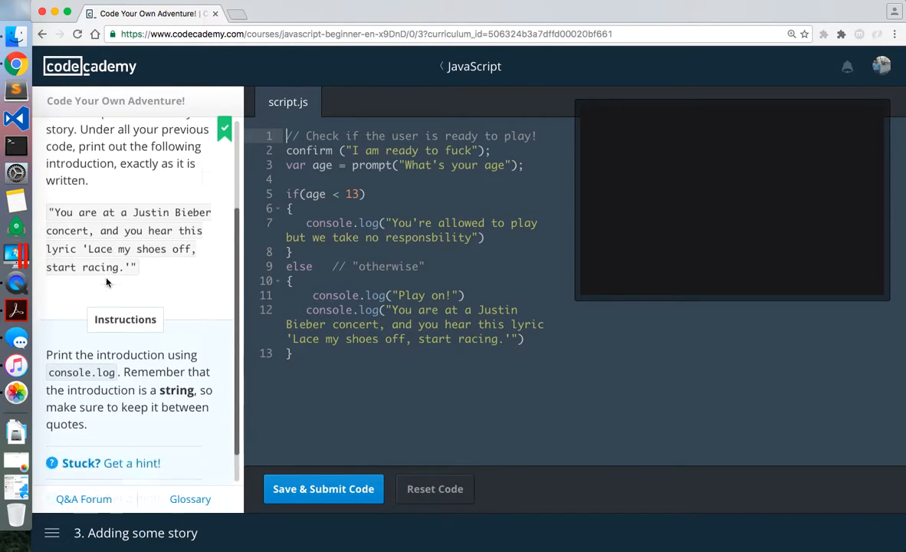
{"action": "left_click", "coordinate": [434, 489]}
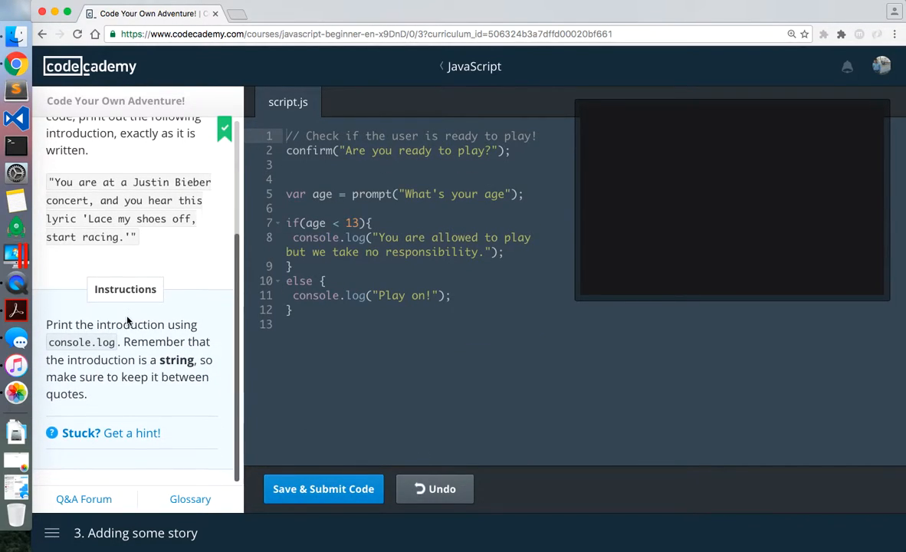
{"action": "mouse_move", "coordinate": [113, 337]}
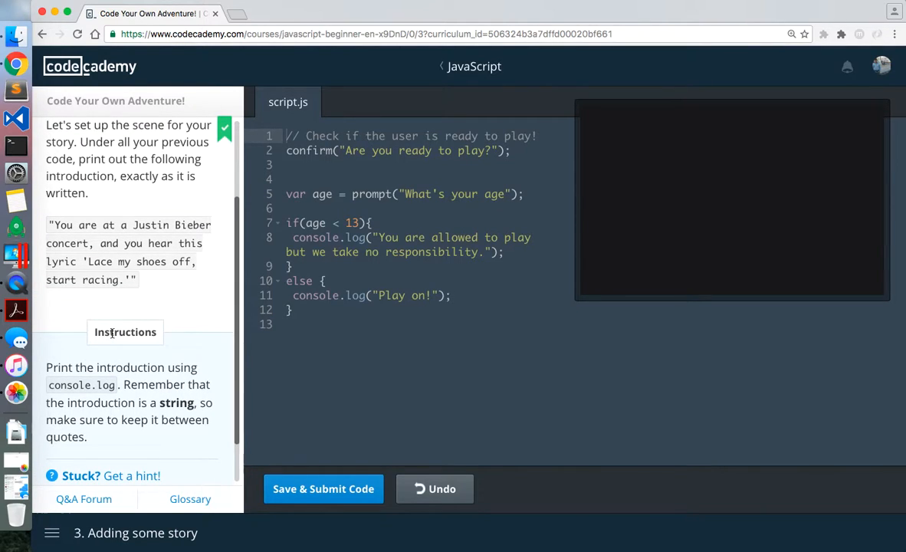
{"action": "mouse_move", "coordinate": [96, 255]}
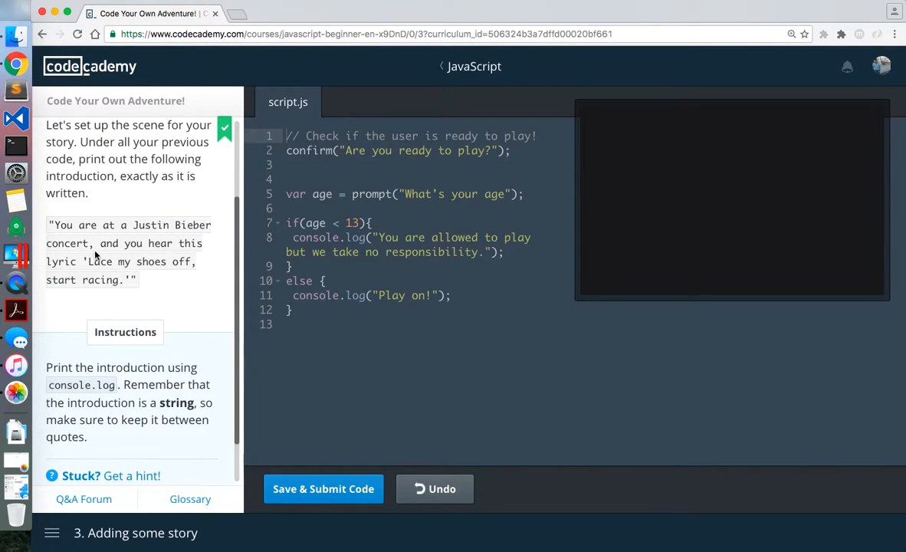
{"action": "left_click_drag", "start_coordinate": [48, 224], "coordinate": [136, 280]}
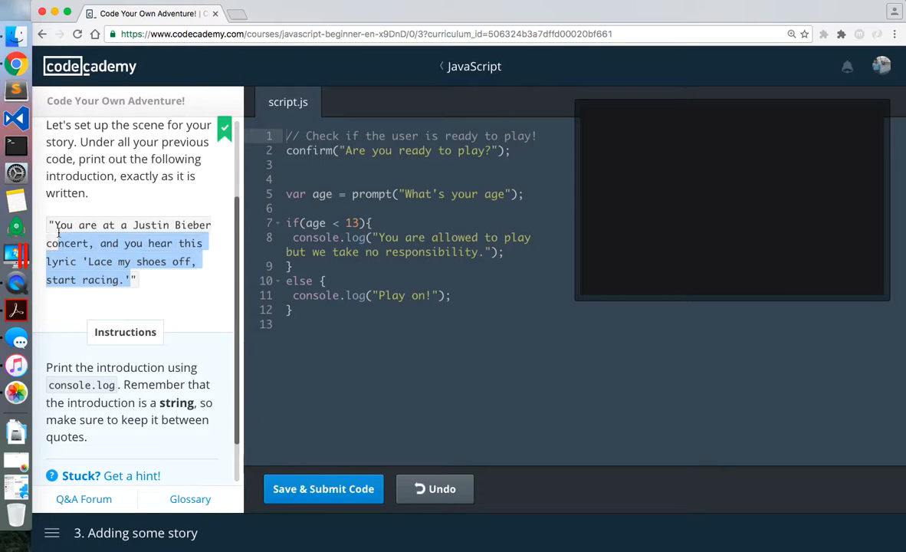
{"action": "left_click", "coordinate": [294, 309]}
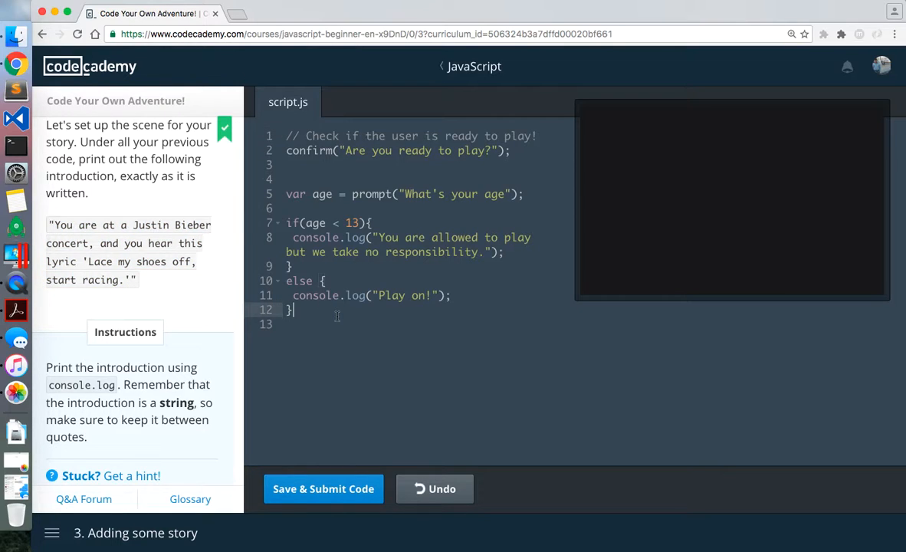
{"action": "type", "text": "console.log"}
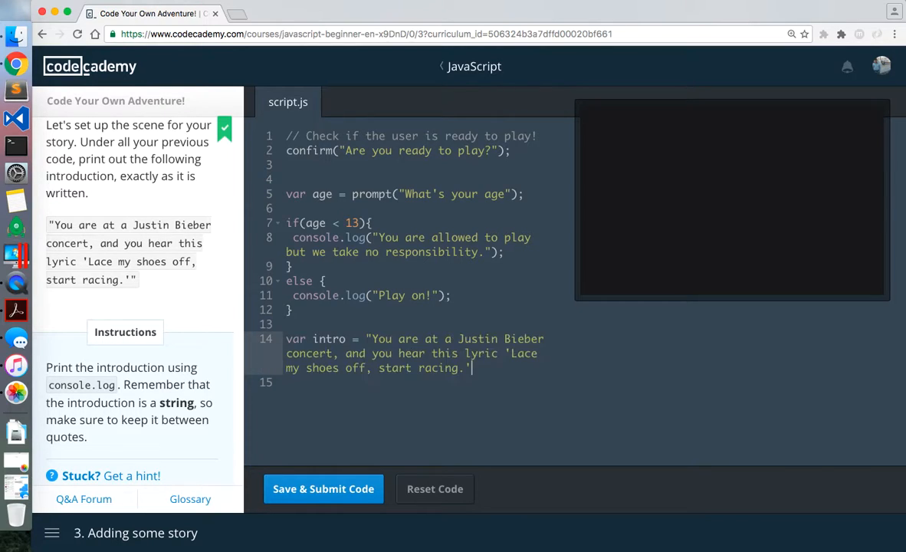
{"action": "type", "text": ";"}
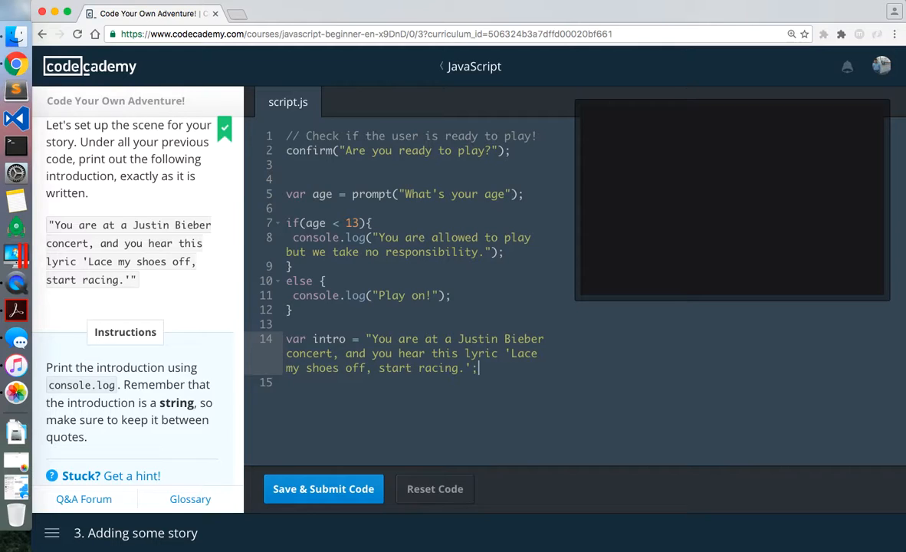
{"action": "type", "text": "console.log("}
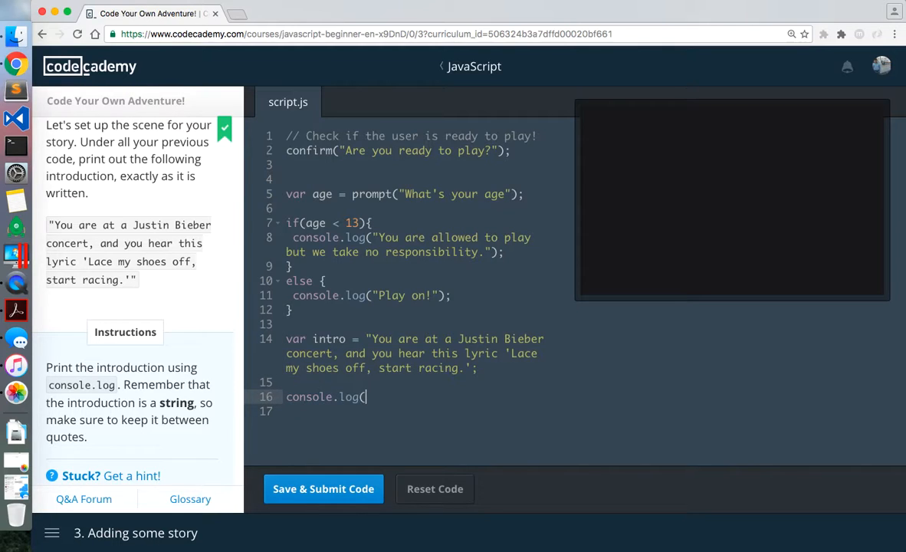
{"action": "type", "text": "intro);"}
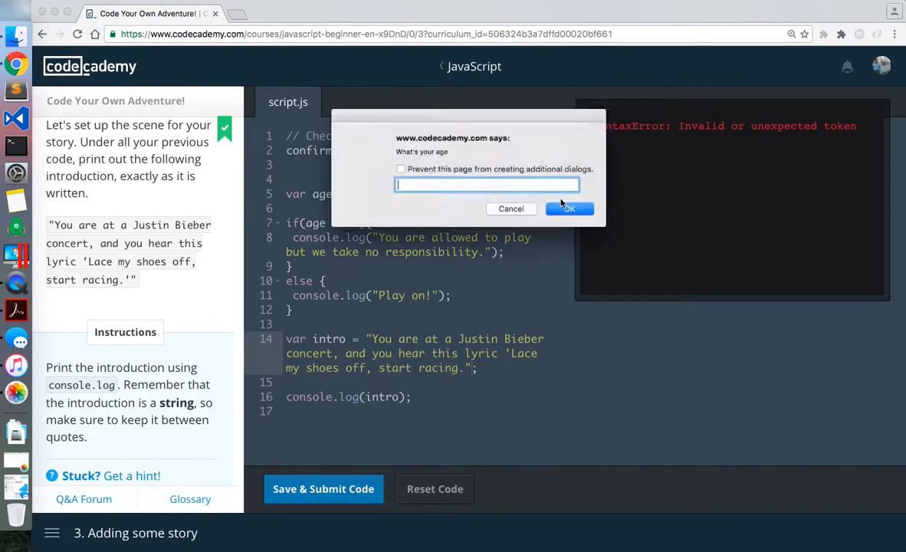
Step: Finish the errored run, then resubmit the corrected intro script and answer both dialogs
{"action": "left_click", "coordinate": [569, 209]}
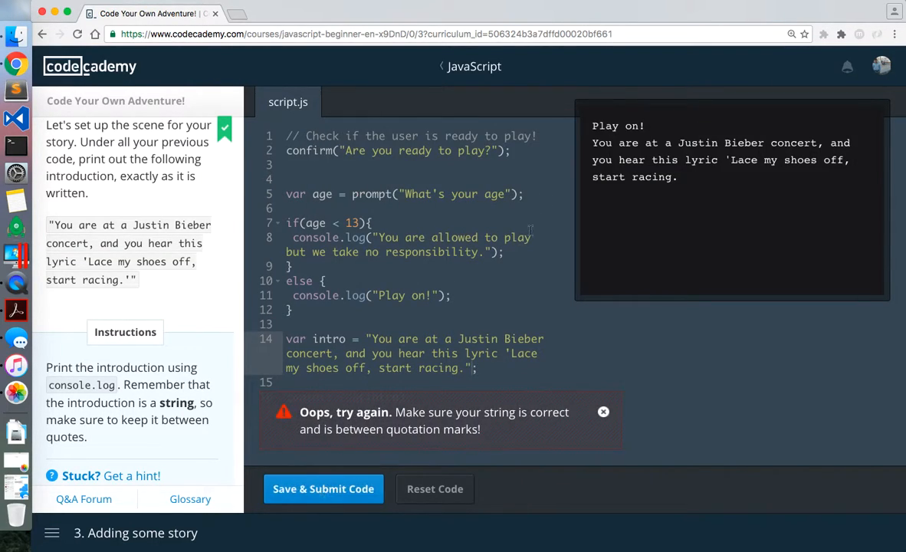
{"action": "mouse_move", "coordinate": [621, 413]}
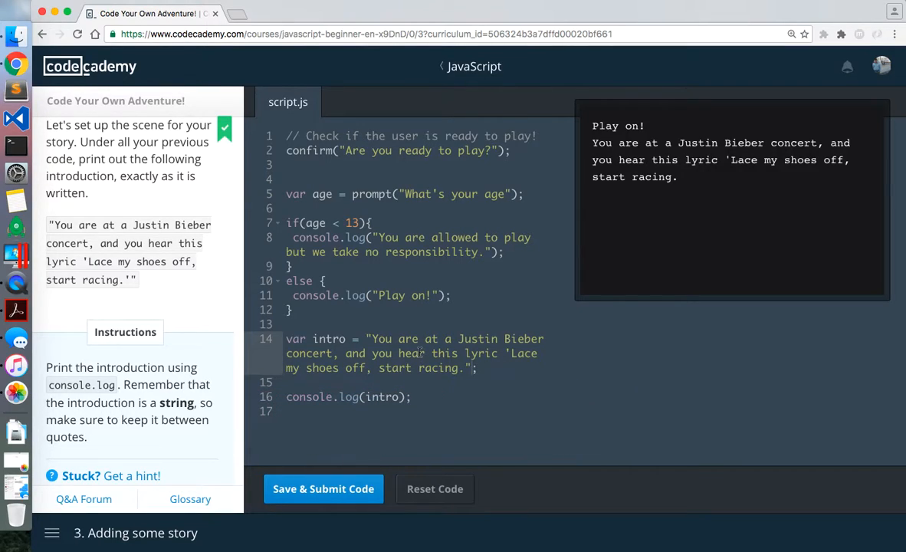
{"action": "mouse_move", "coordinate": [524, 400]}
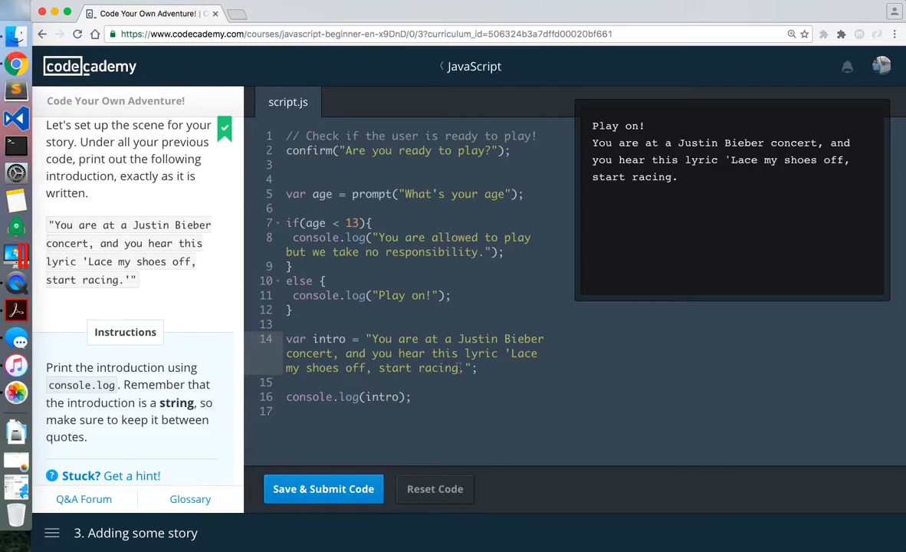
{"action": "left_click", "coordinate": [322, 488]}
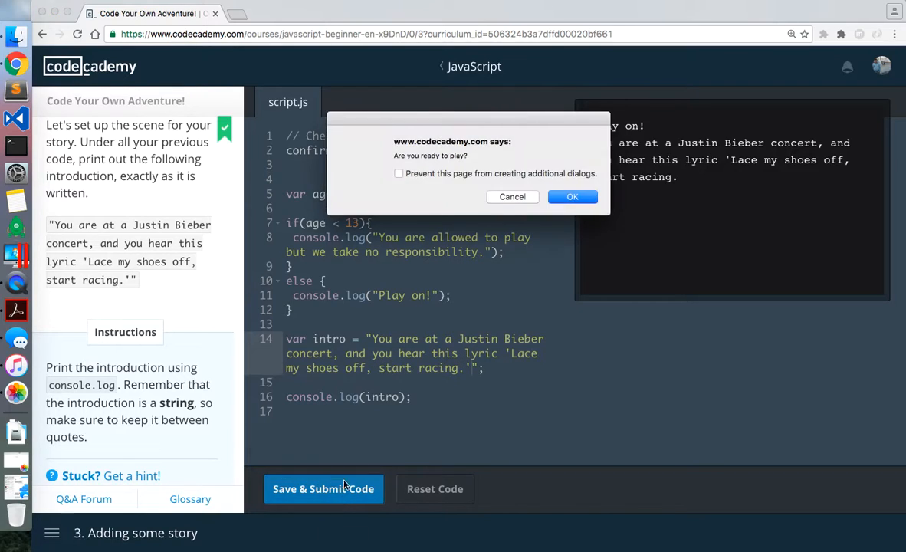
{"action": "left_click", "coordinate": [572, 197]}
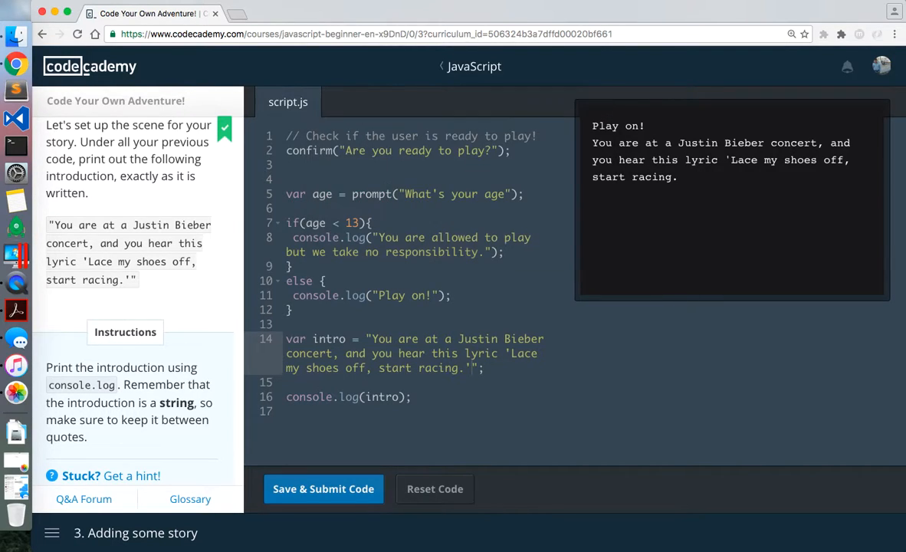
{"action": "left_click", "coordinate": [323, 489]}
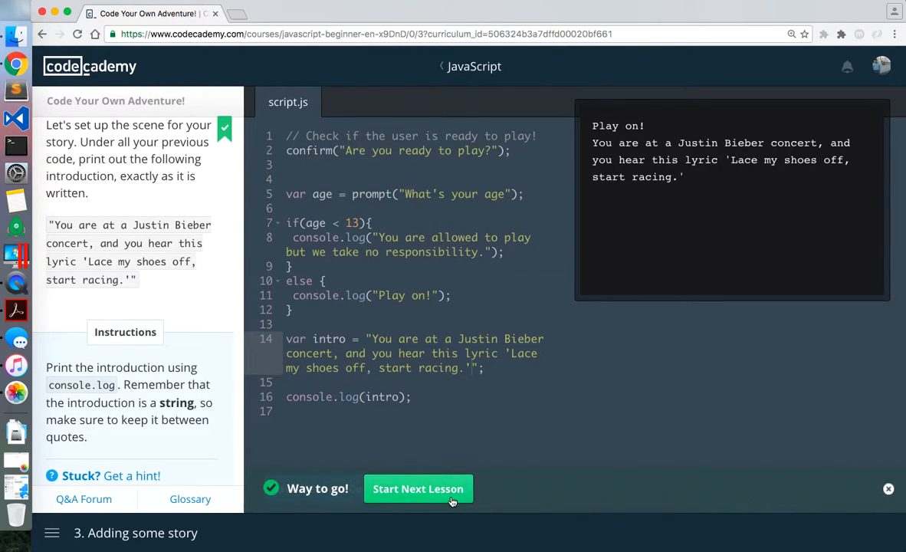
Step: In First move!, restore the code and add storyLine = "Suddenly, Bieber stops and says, 'Who wants to race me?'"
{"action": "left_click", "coordinate": [417, 489]}
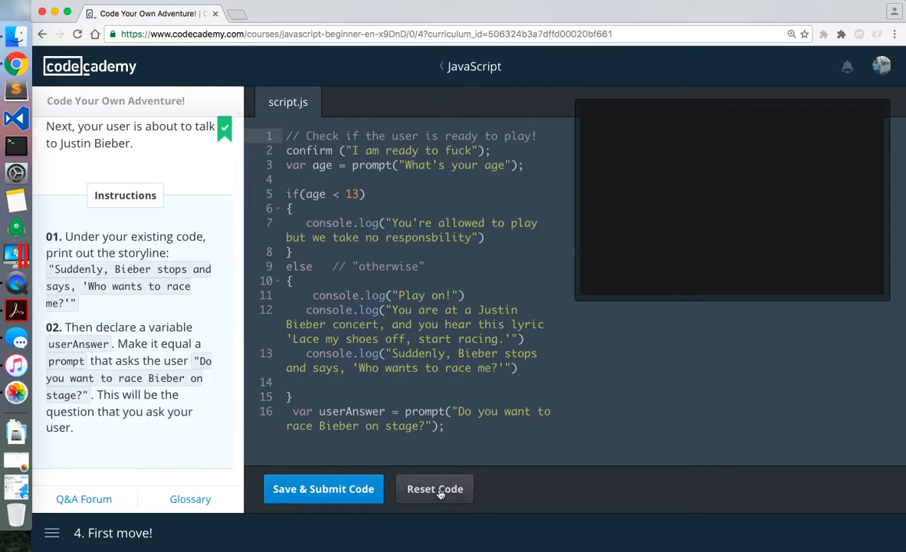
{"action": "left_click", "coordinate": [435, 488]}
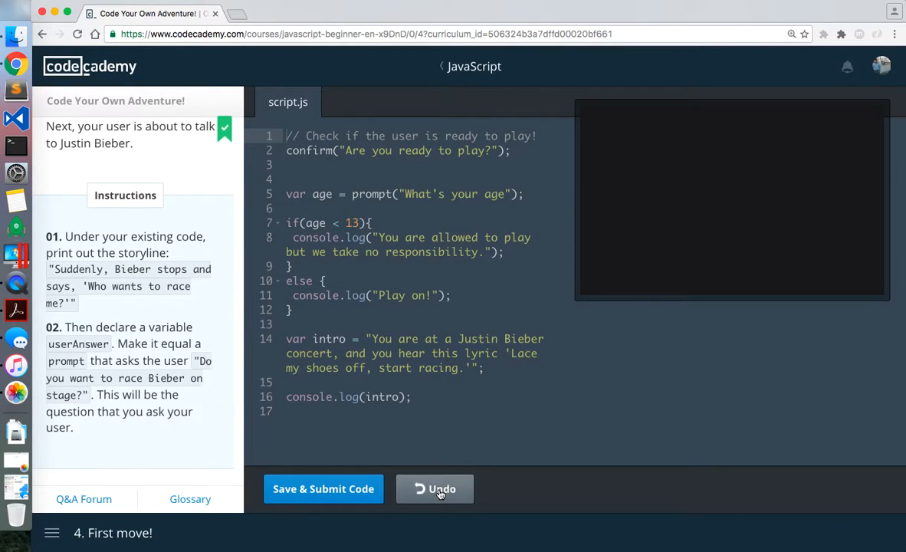
{"action": "type", "text": "var"}
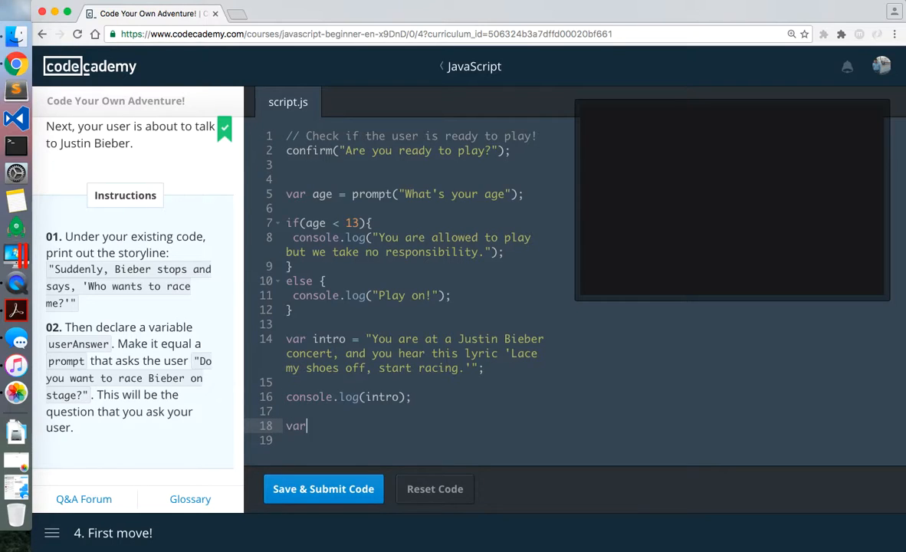
{"action": "type", "text": "storyLine ="}
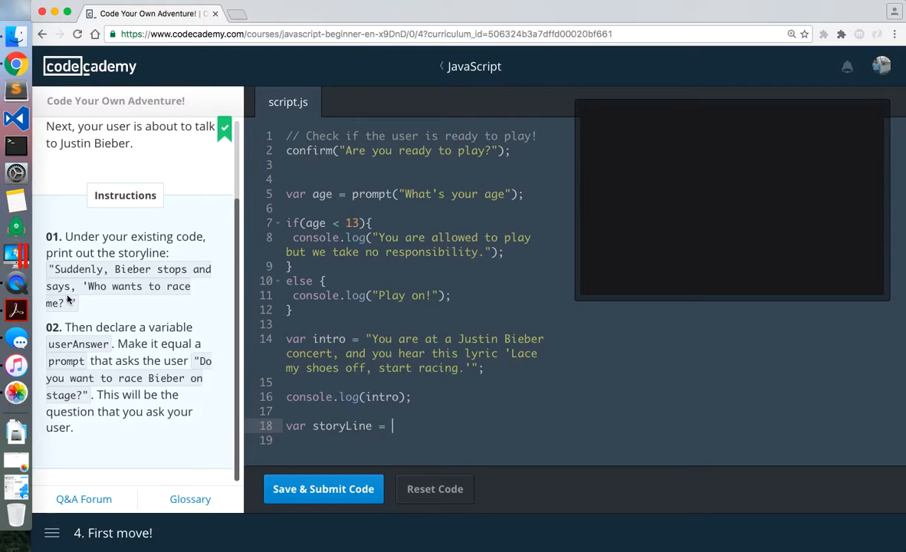
{"action": "left_click_drag", "start_coordinate": [47, 270], "coordinate": [75, 303]}
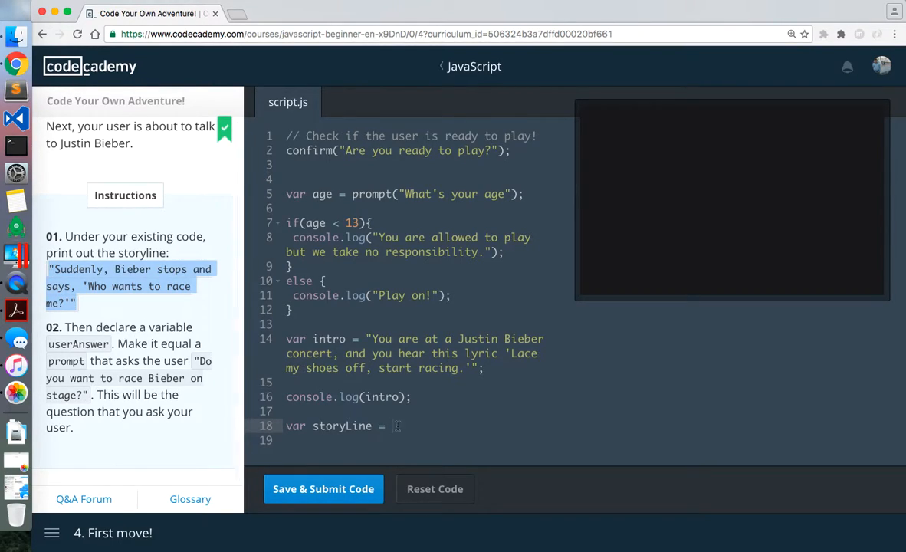
{"action": "type", "text": "\"Suddenly, Bieber stops and says, 'Who wants to race me?'\";"}
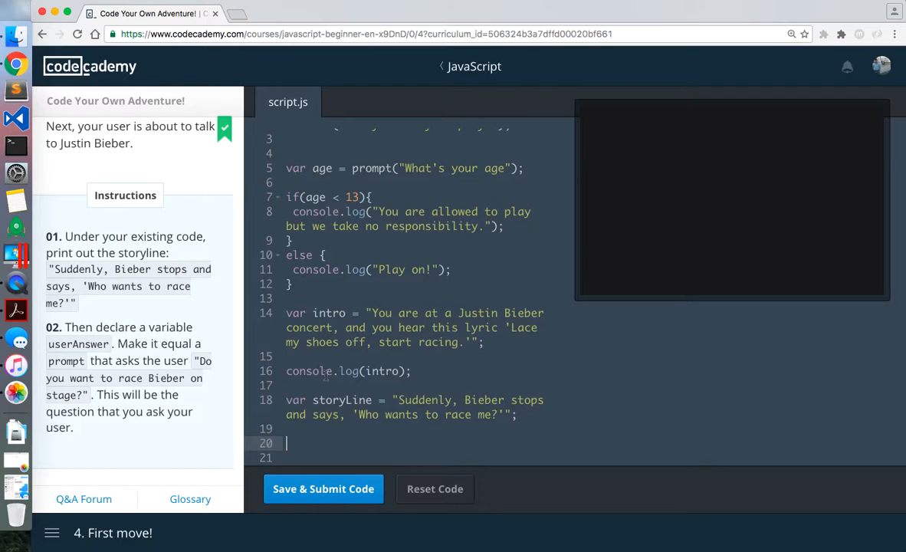
Step: Add var userAnswer = prompt("Do you want to race Bieber on stage?");
{"action": "type", "text": "v"}
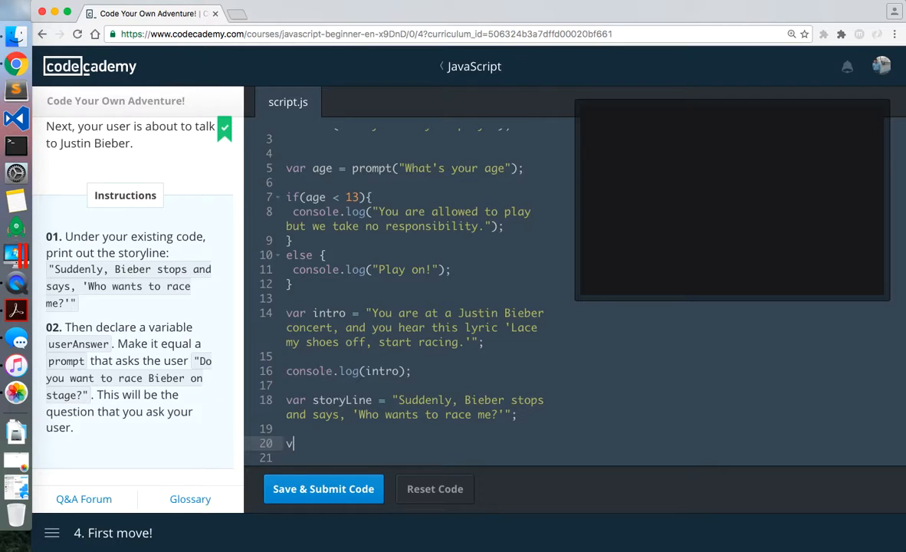
{"action": "type", "text": "ar userAnswer = prompt(\"Do you wan"}
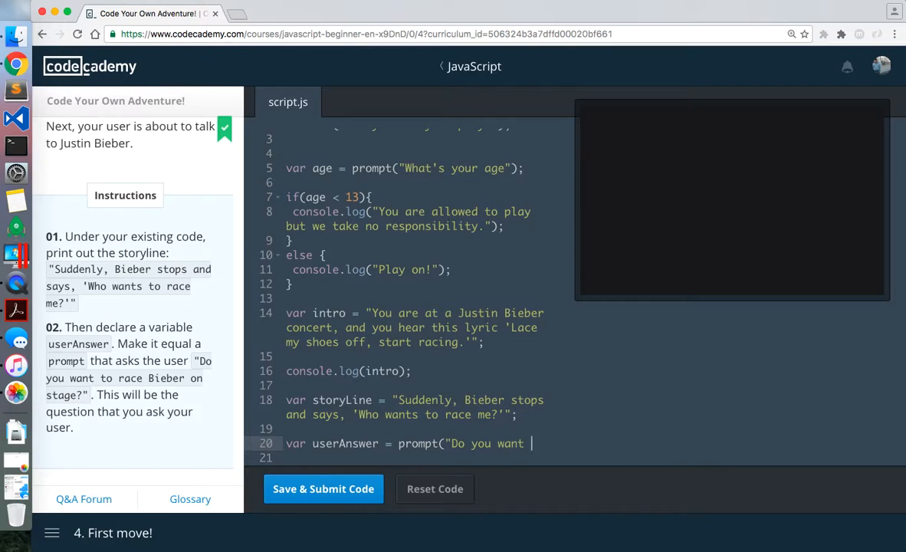
{"action": "type", "text": "to race Bi"}
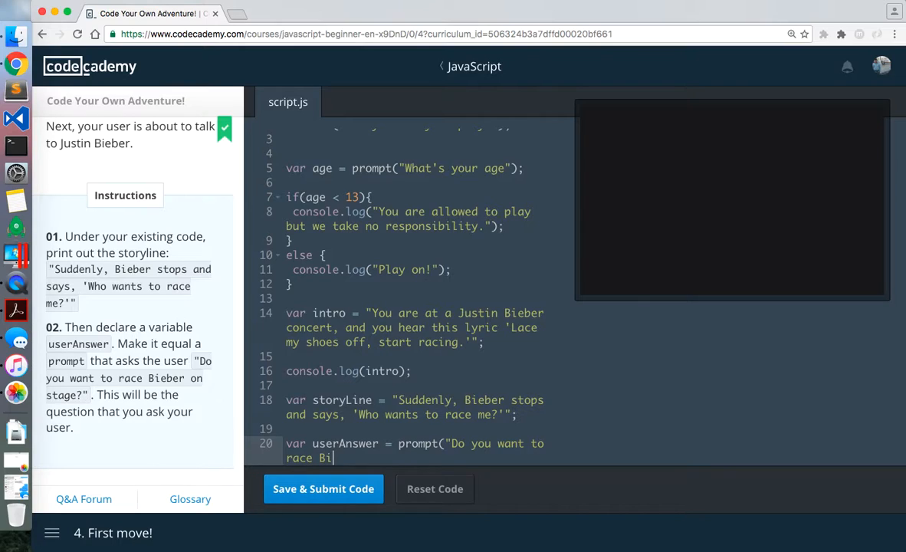
{"action": "type", "text": "eber on stage"}
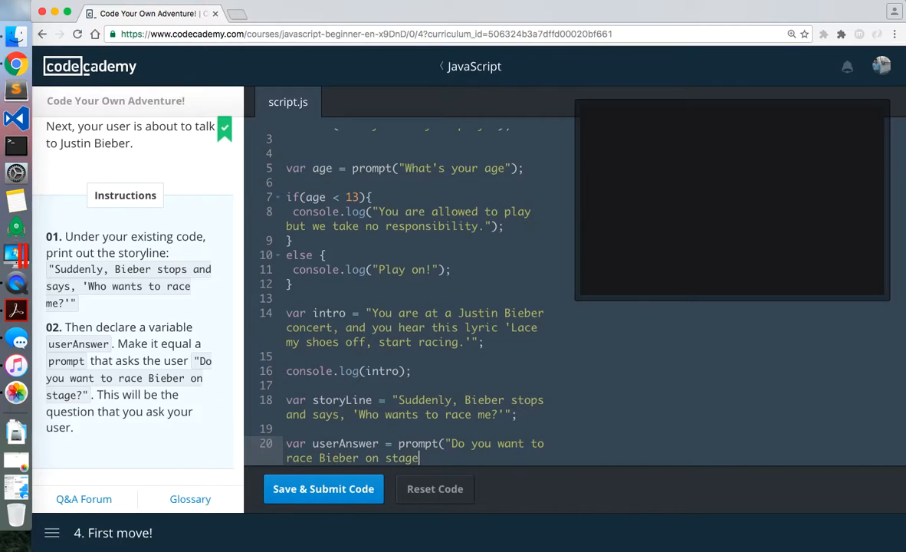
{"action": "type", "text": "?\");"}
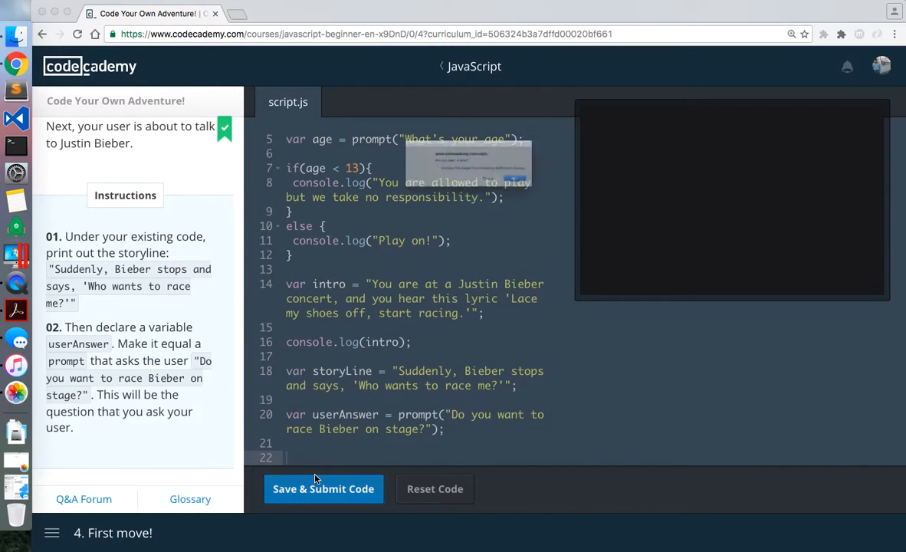
Step: Submit the script, then add console.log(storyLine) after the storyLine variable
{"action": "left_click", "coordinate": [323, 488]}
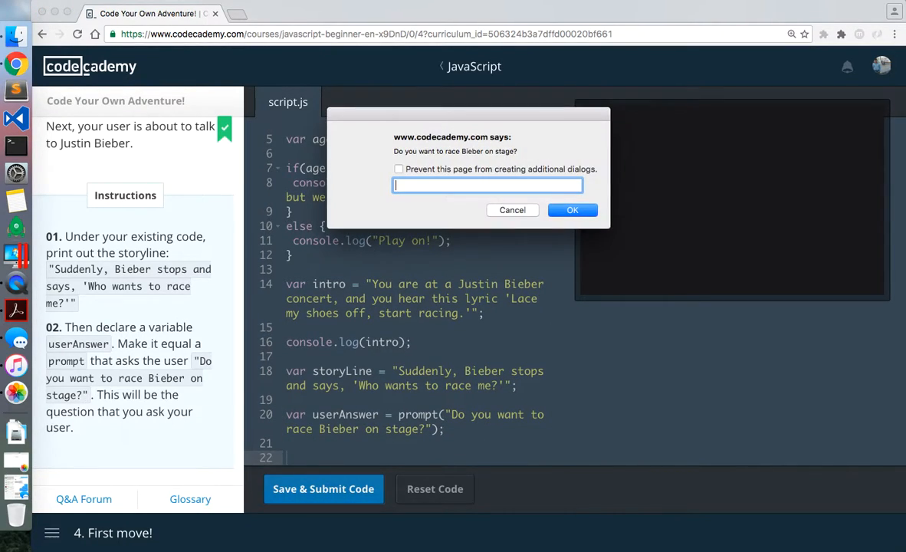
{"action": "mouse_move", "coordinate": [556, 200]}
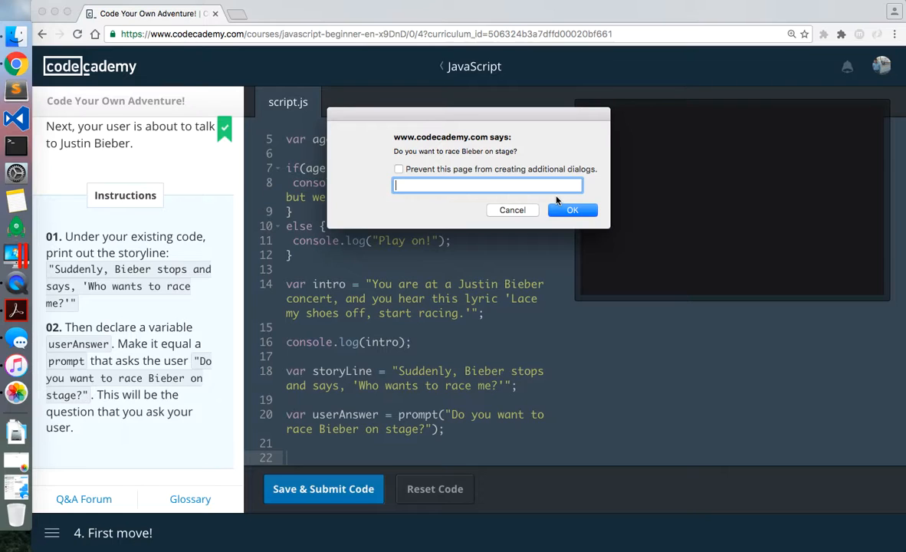
{"action": "left_click", "coordinate": [573, 209]}
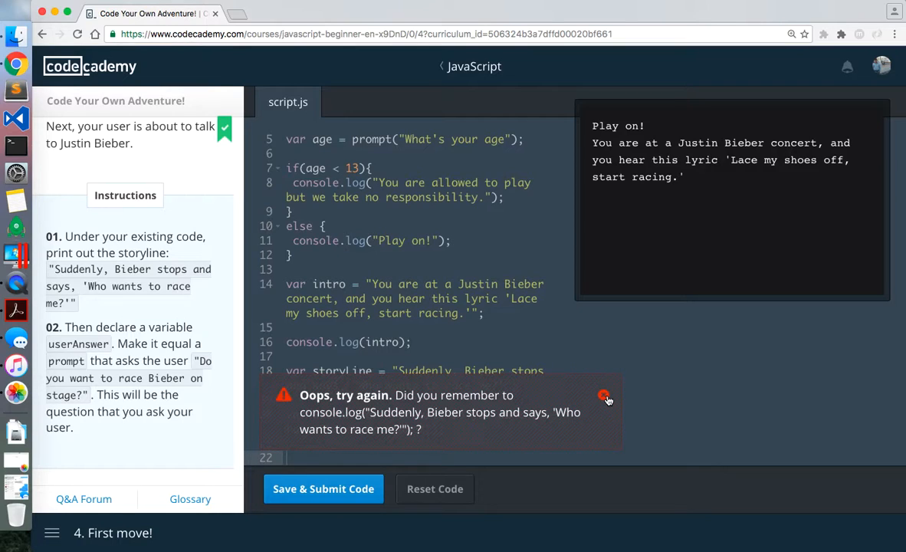
{"action": "left_click", "coordinate": [606, 398]}
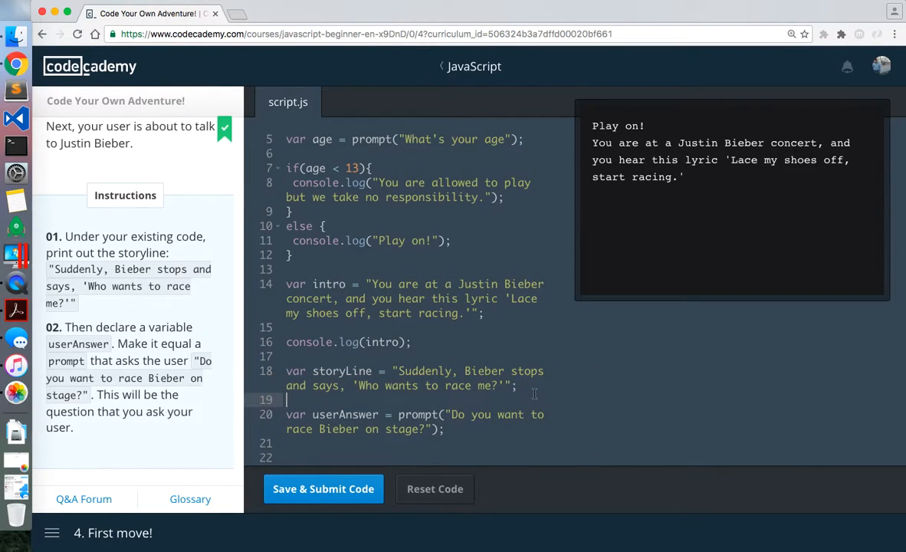
{"action": "type", "text": "console"}
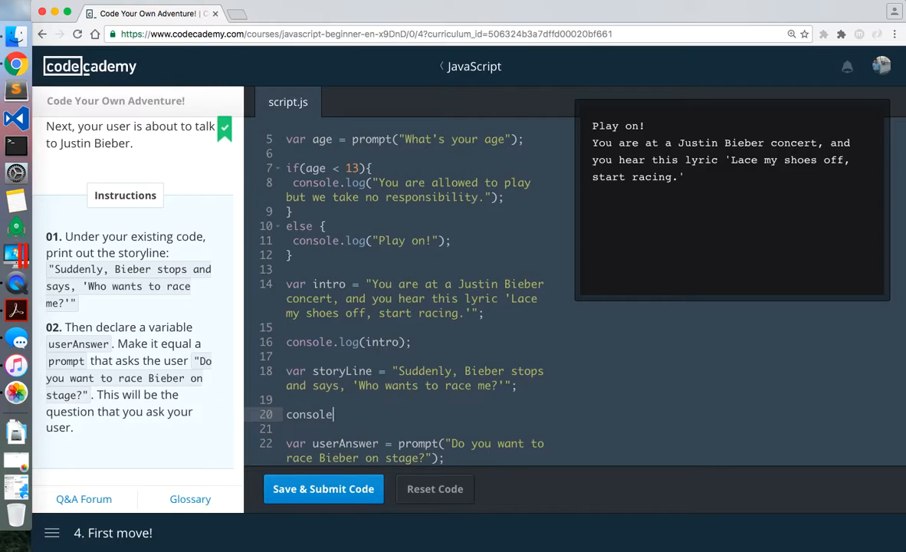
{"action": "type", "text": ".log(storyLin"}
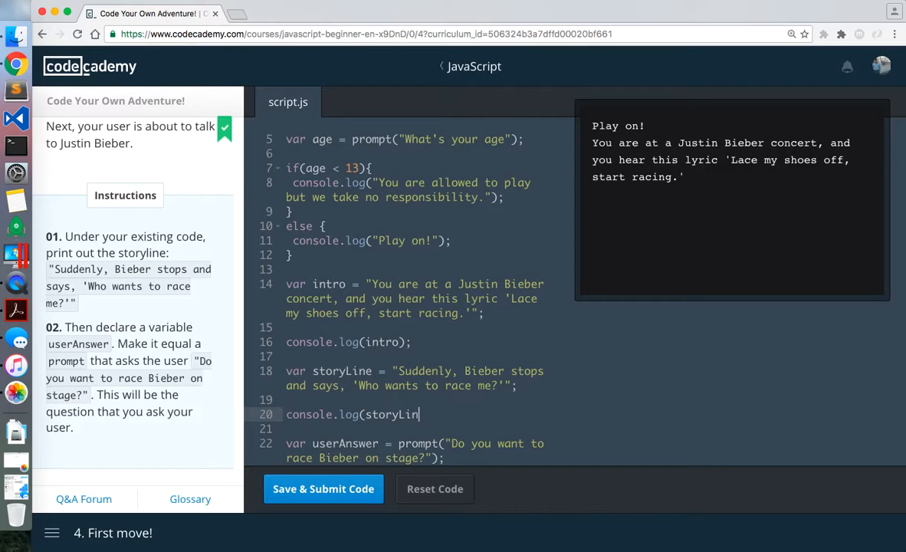
Step: Resubmit the corrected code and answer the ready and race dialogs
{"action": "left_click", "coordinate": [323, 489]}
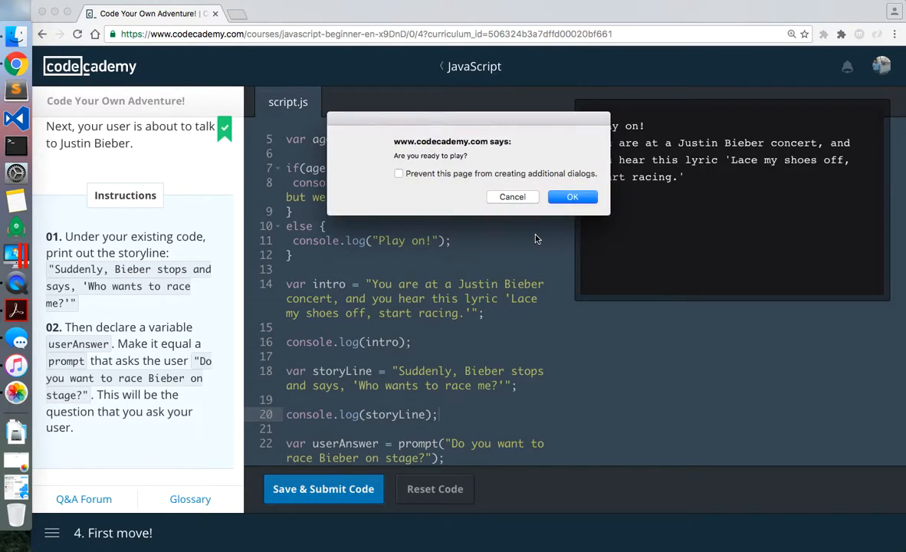
{"action": "left_click", "coordinate": [573, 198]}
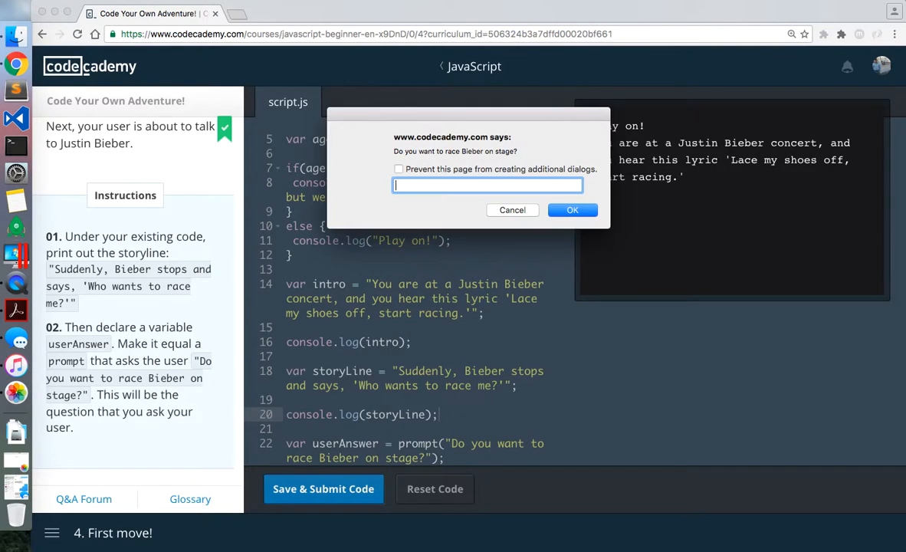
{"action": "left_click", "coordinate": [572, 210]}
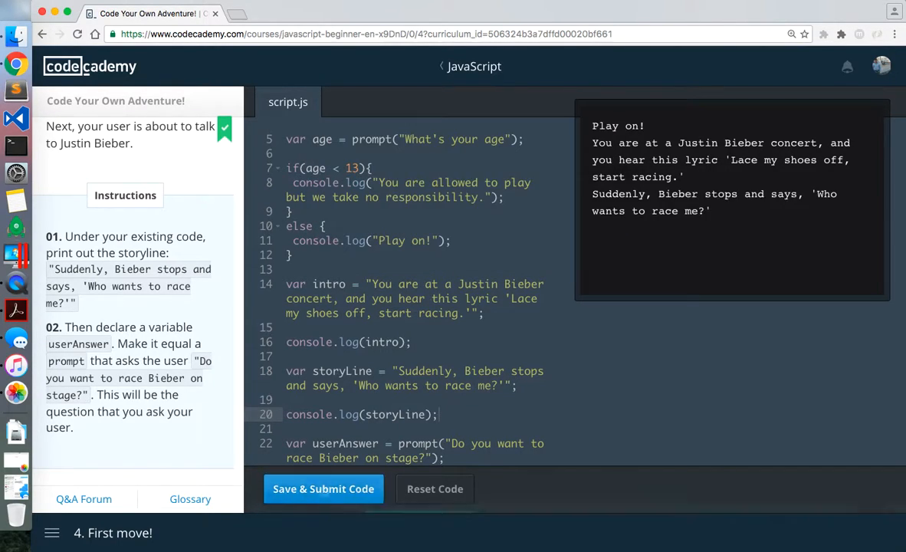
{"action": "left_click", "coordinate": [323, 488]}
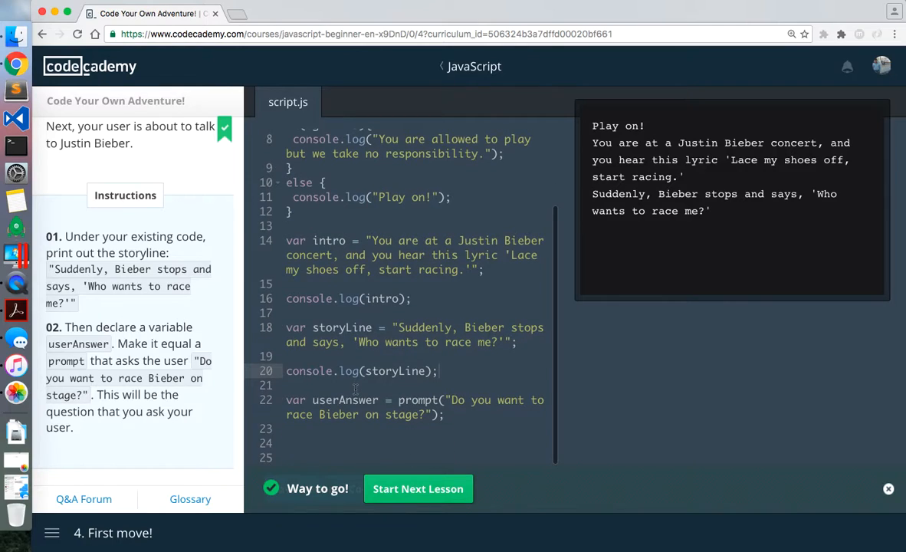
Step: In the next lesson, restore the code and start if (userAnswer === "yes") with a console.log
{"action": "left_click", "coordinate": [418, 489]}
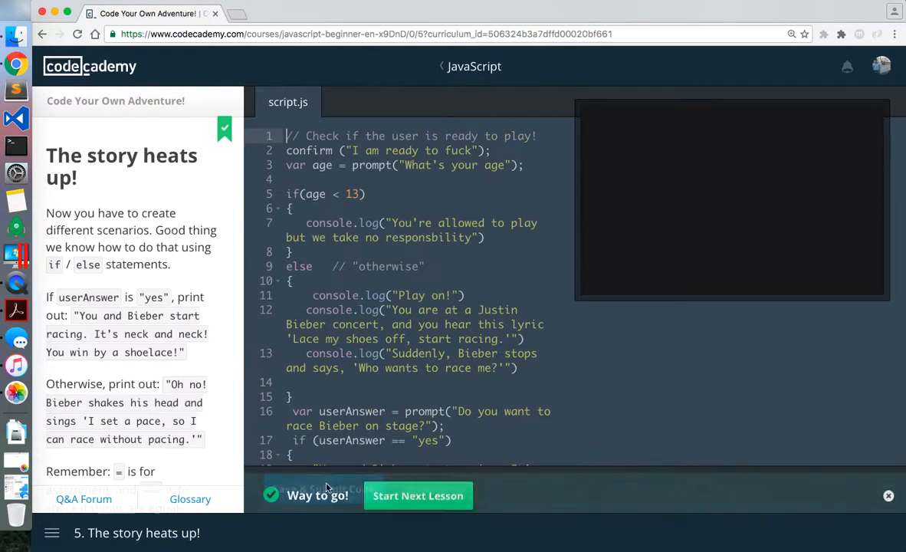
{"action": "left_click", "coordinate": [418, 495]}
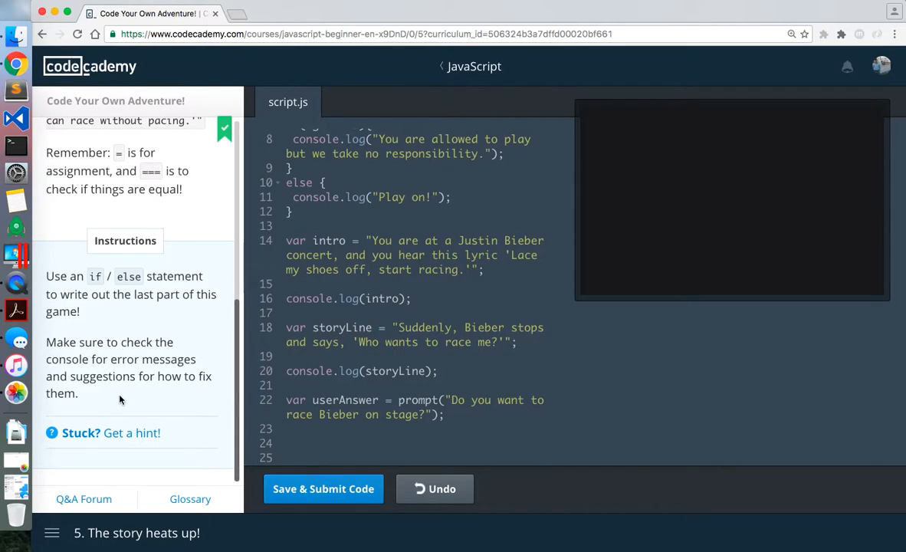
{"action": "mouse_move", "coordinate": [113, 332]}
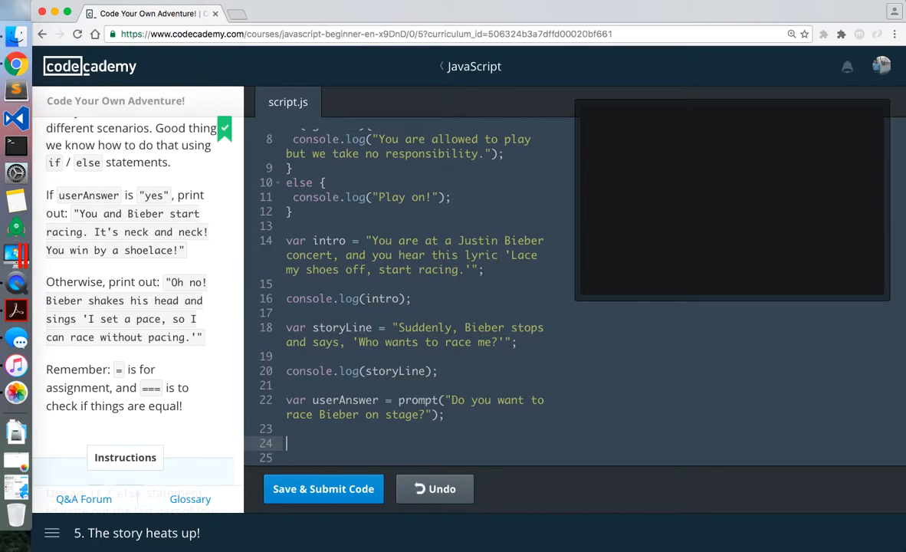
{"action": "type", "text": "if("}
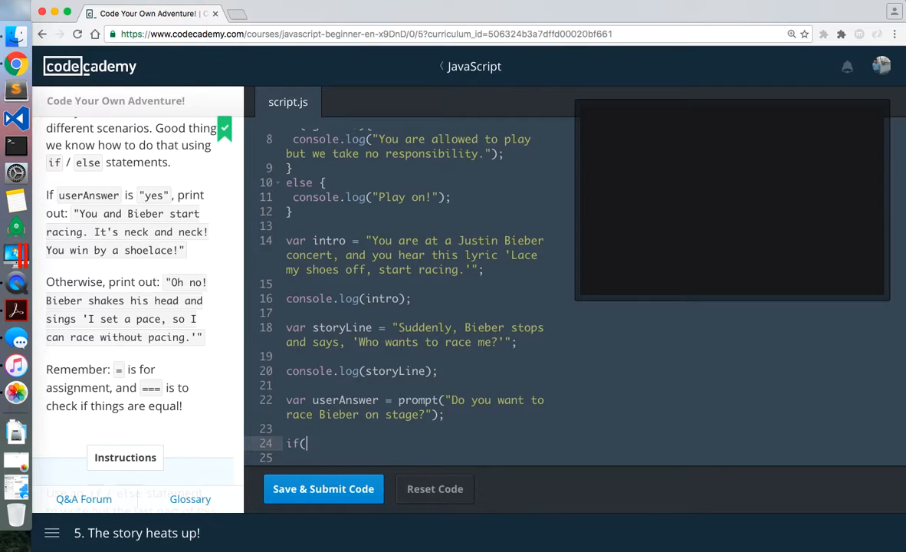
{"action": "type", "text": "userAnswer"}
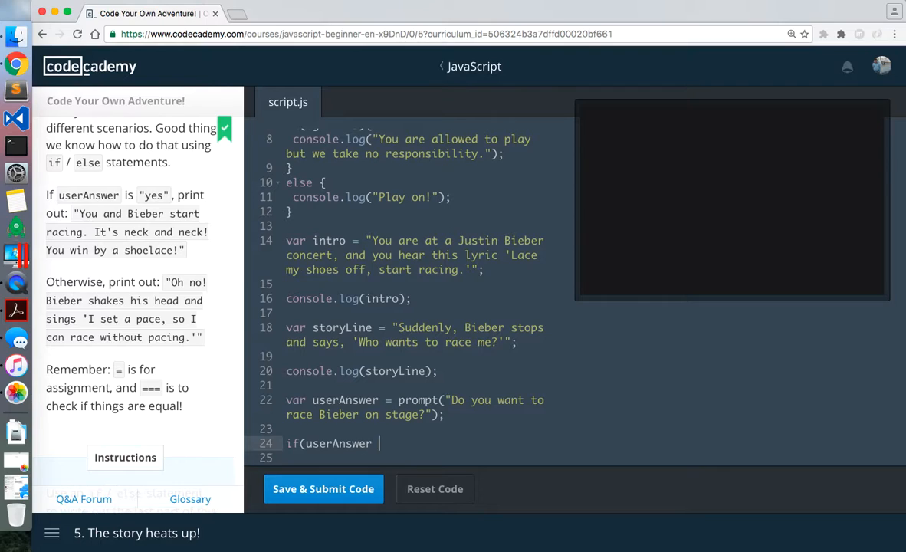
{"action": "type", "text": "=== \"ye"}
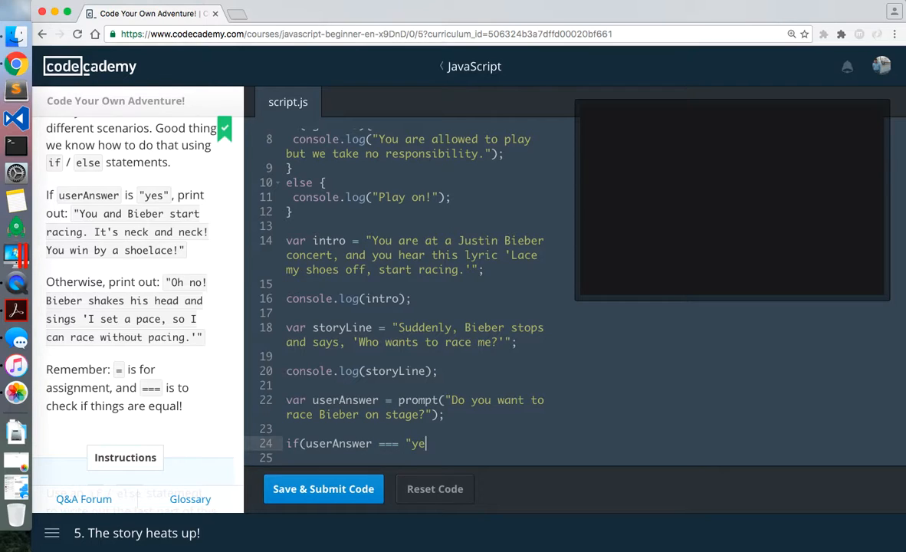
{"action": "type", "text": "s\"){"}
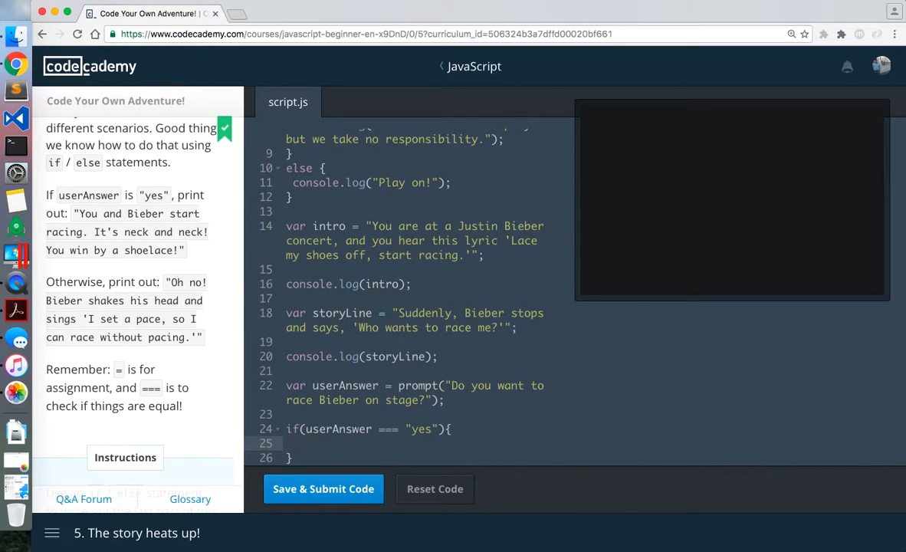
{"action": "type", "text": "console.l"}
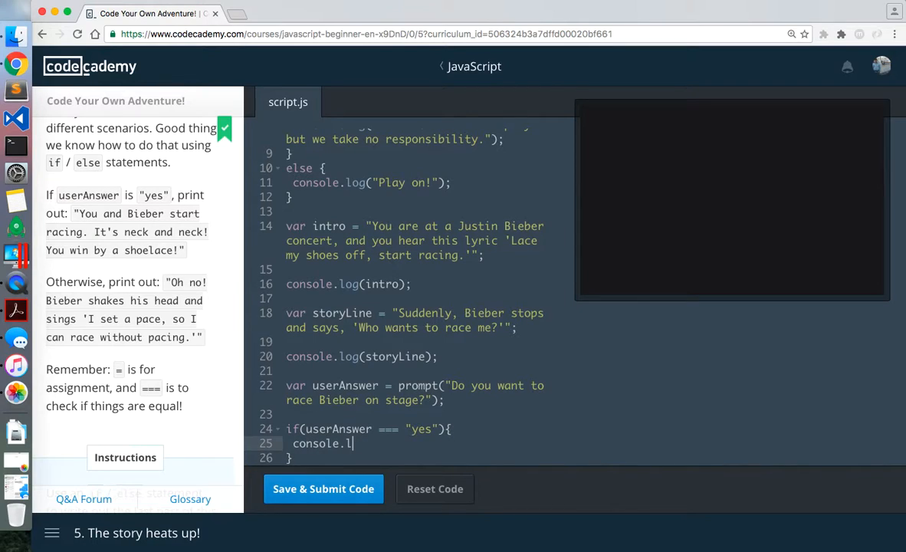
{"action": "type", "text": "og()"}
{"action": "type", "text": "els"}
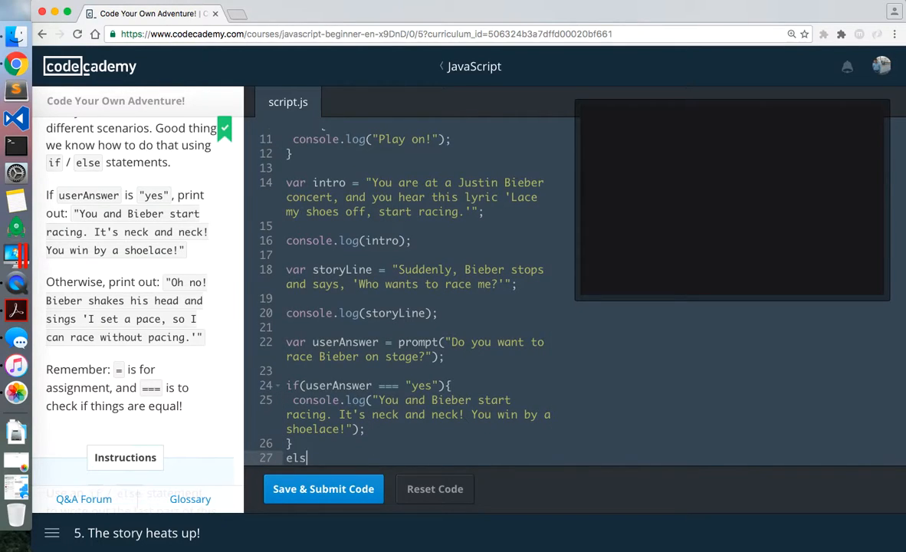
Step: Add the else branch logging the "Oh no!" message and submit, answering the dialogs
{"action": "type", "text": "e {"}
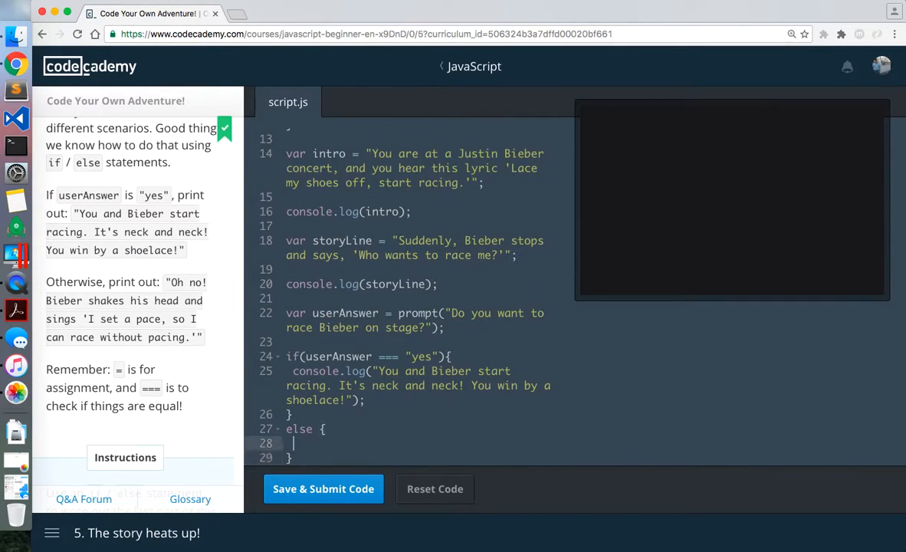
{"action": "type", "text": "console.log("}
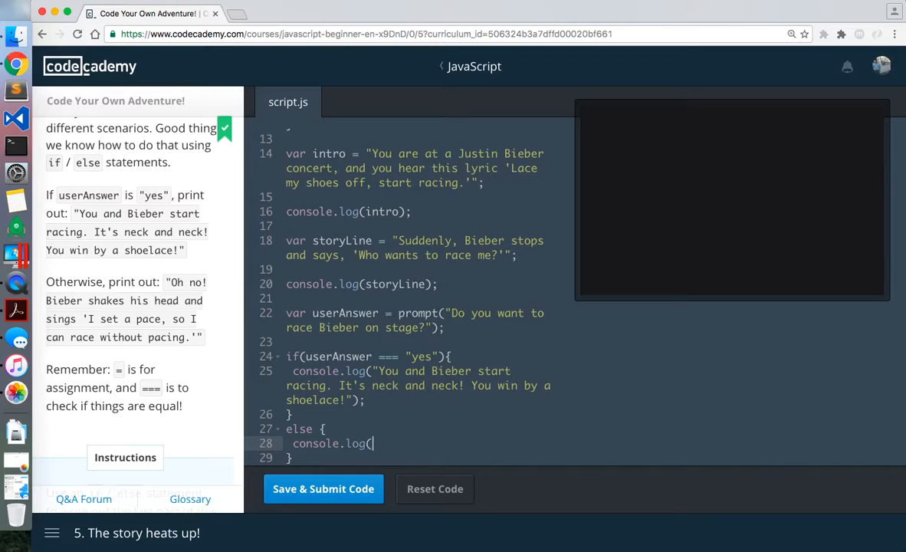
{"action": "type", "text": ");"}
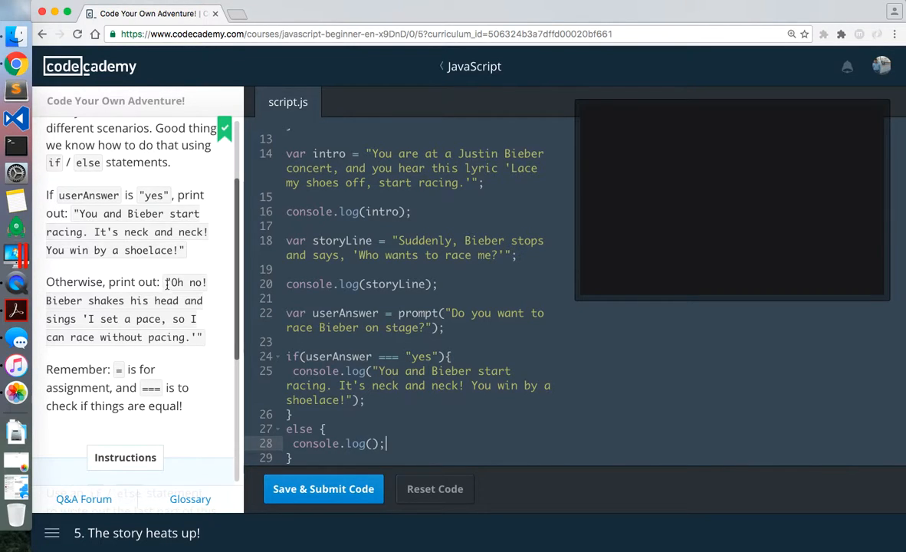
{"action": "left_click_drag", "start_coordinate": [165, 281], "coordinate": [203, 338]}
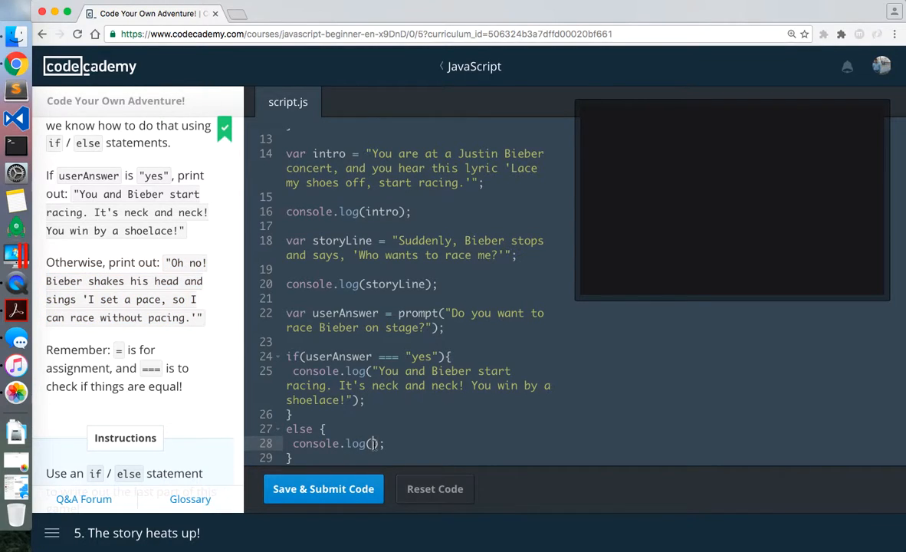
{"action": "left_click", "coordinate": [323, 488]}
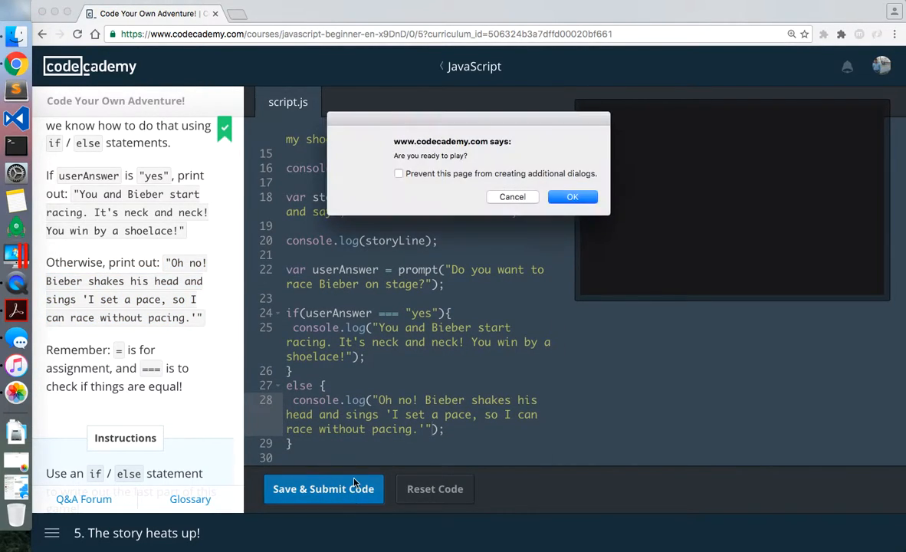
{"action": "left_click", "coordinate": [572, 196]}
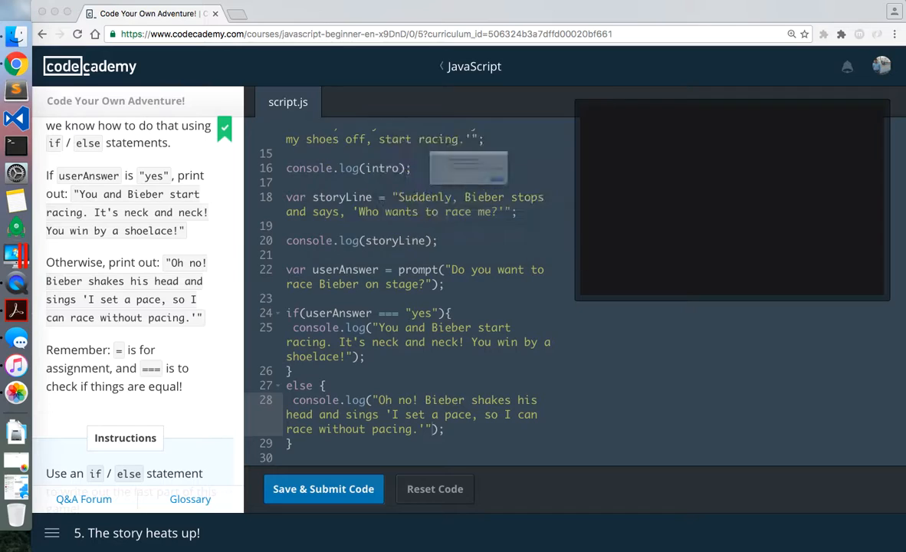
{"action": "left_click", "coordinate": [324, 488]}
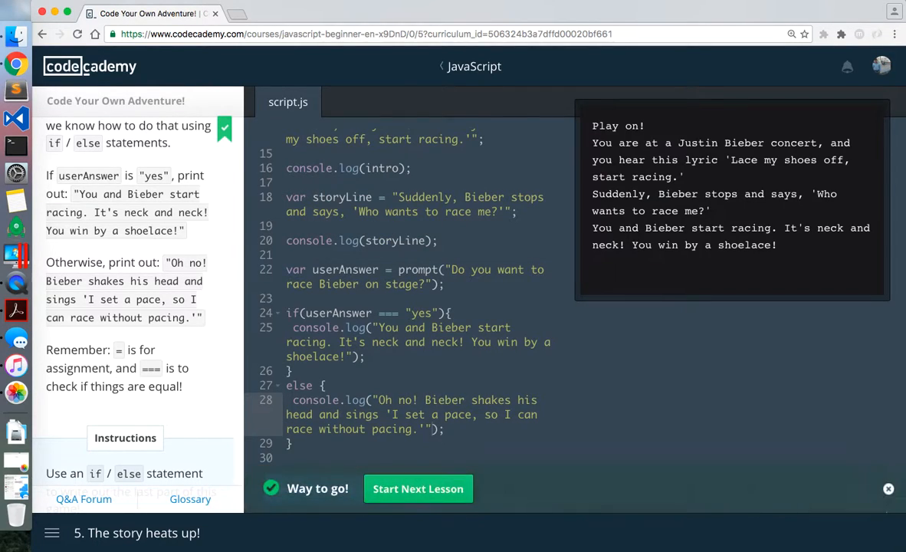
{"action": "mouse_move", "coordinate": [686, 241]}
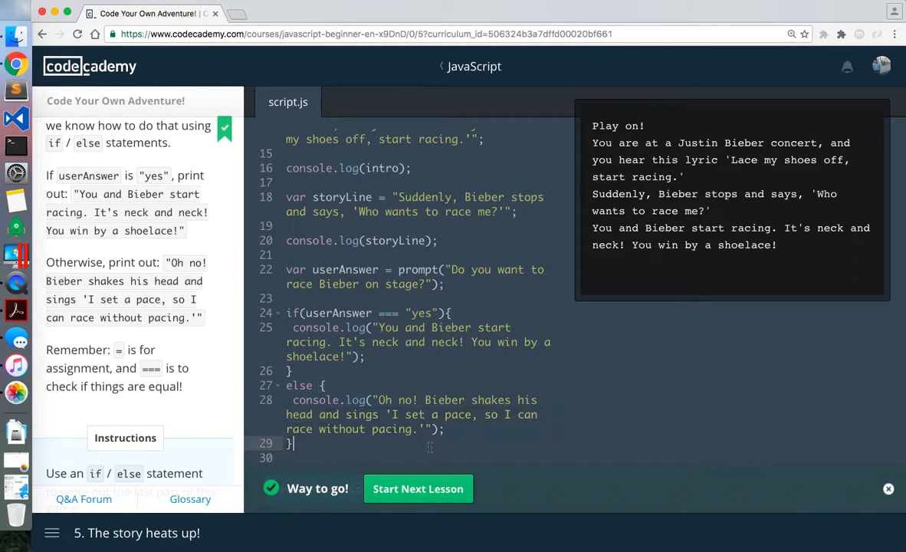
Step: In Asking for feedback, add var feedback = prompt("Rate g…"); asking for a rating
{"action": "left_click", "coordinate": [418, 488]}
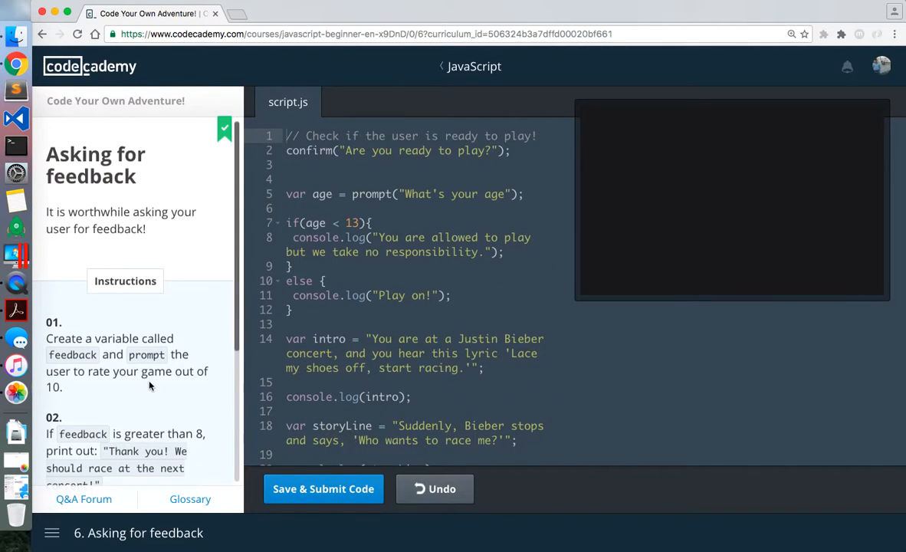
{"action": "scroll", "scroll_direction": "down", "scroll_amount": 3}
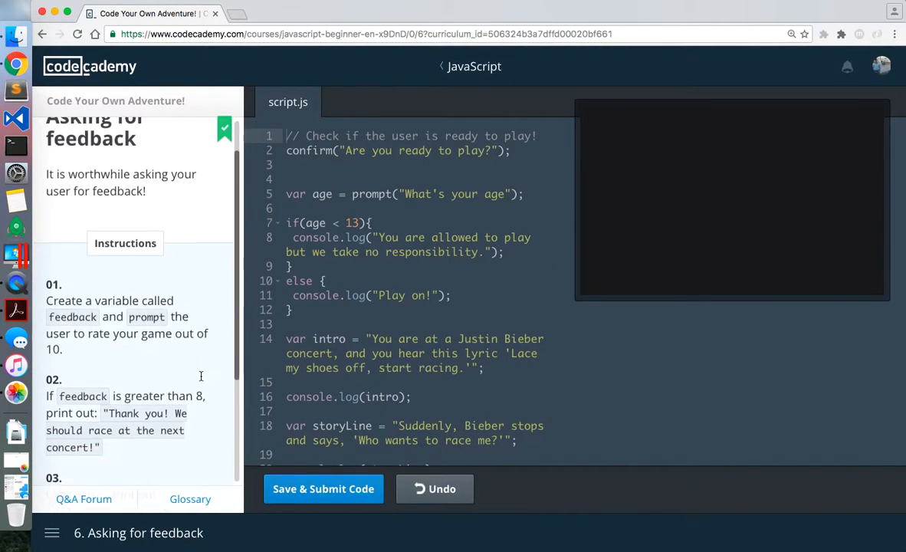
{"action": "scroll", "scroll_direction": "down", "scroll_amount": 3}
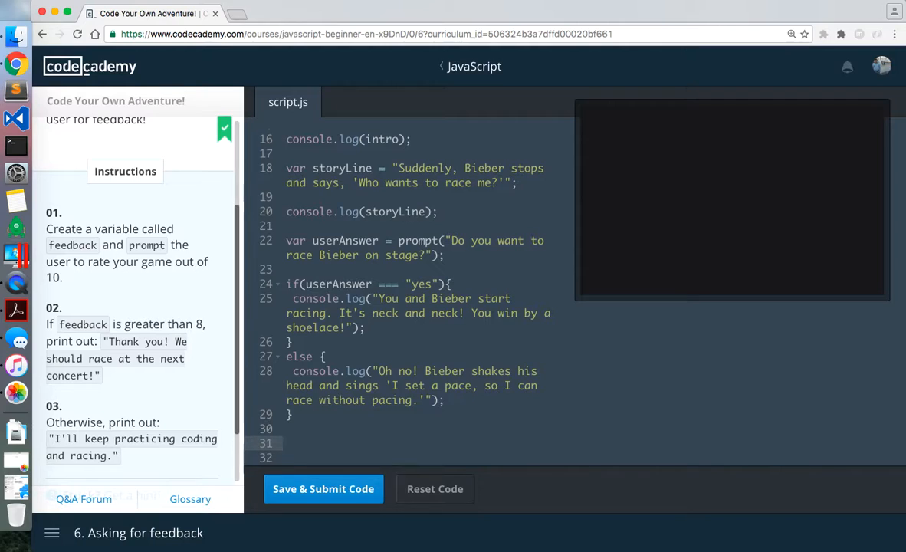
{"action": "type", "text": "var feedb"}
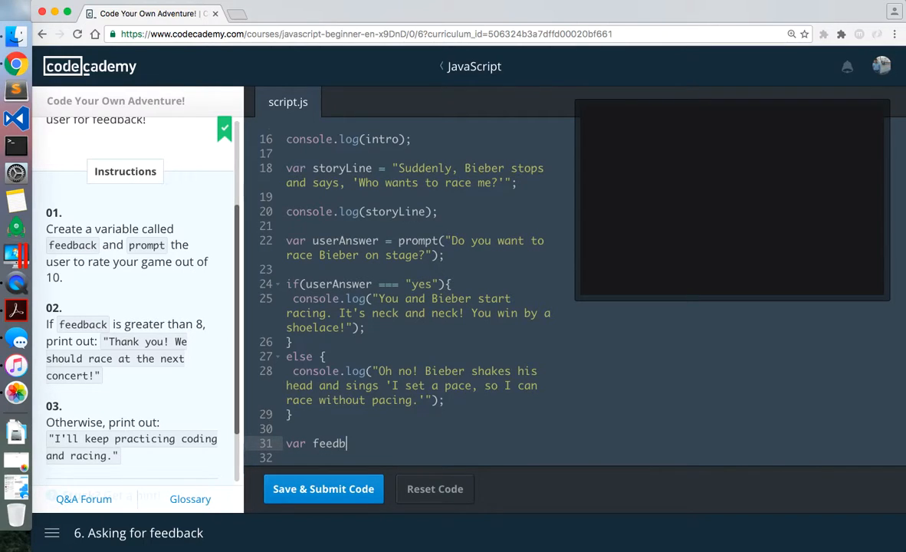
{"action": "type", "text": "ack = prompt("}
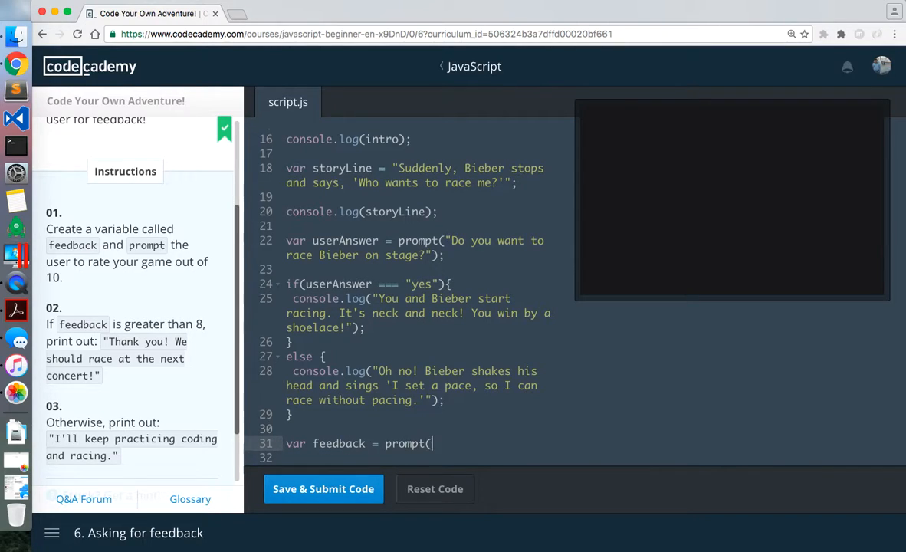
{"action": "type", "text": "\"Rate game out of 10"}
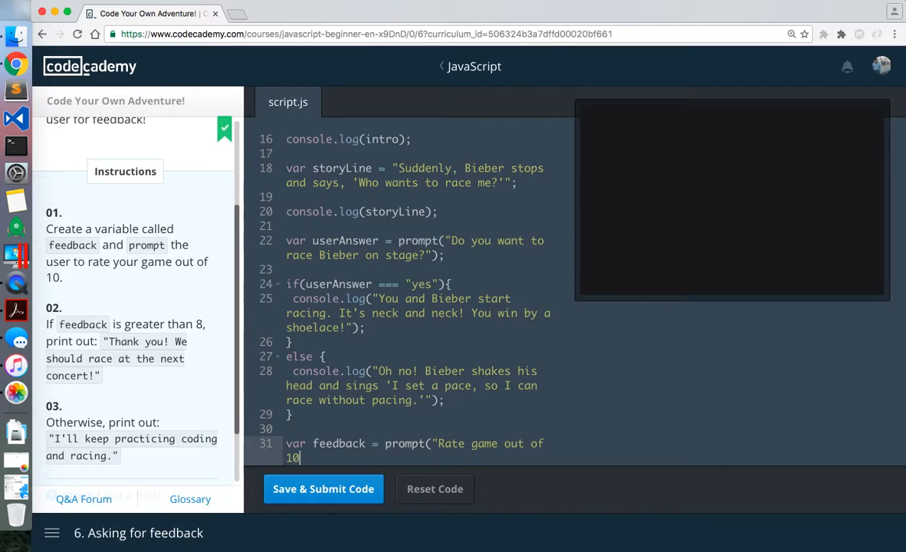
{"action": "type", "text": "\");"}
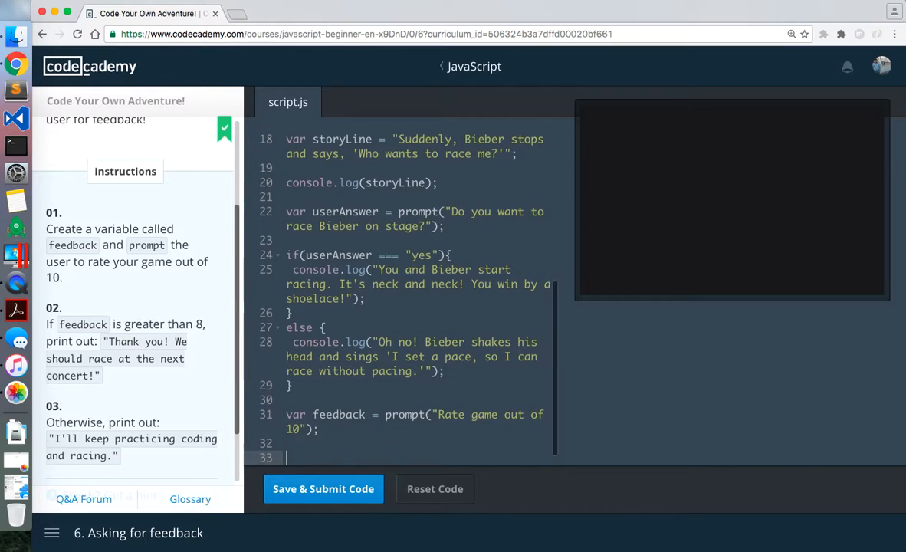
Step: Add if (feedback > 8) logging "Thank you! We should race at the next concert!"
{"action": "type", "text": "if(feedback > 8){"}
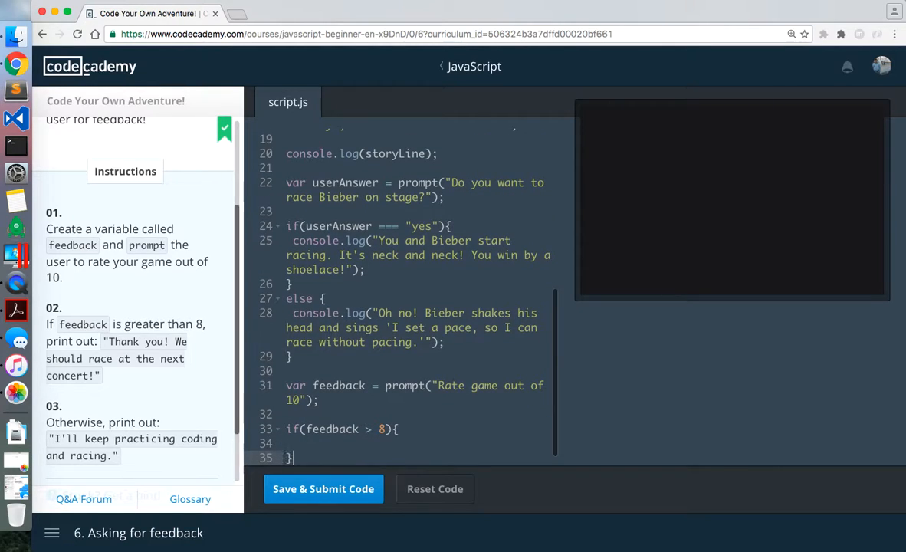
{"action": "type", "text": "console."}
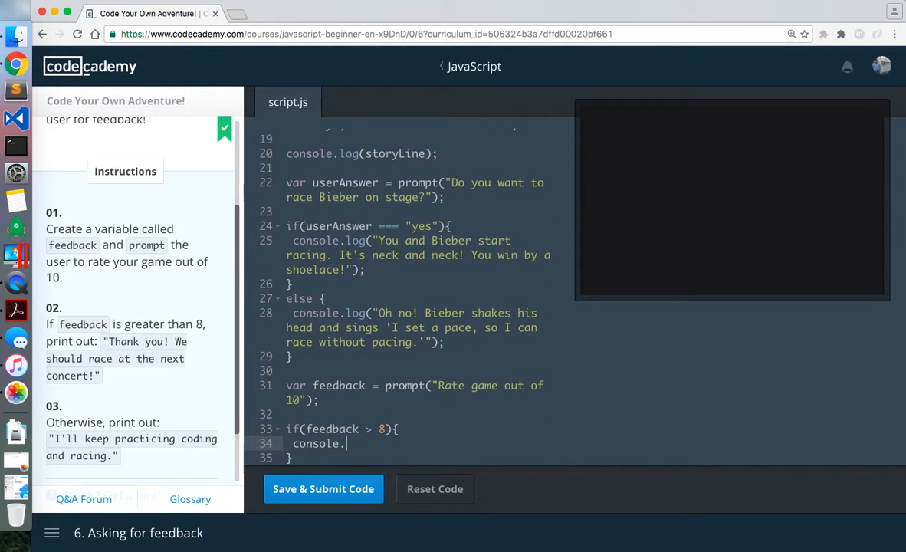
{"action": "type", "text": "log();"}
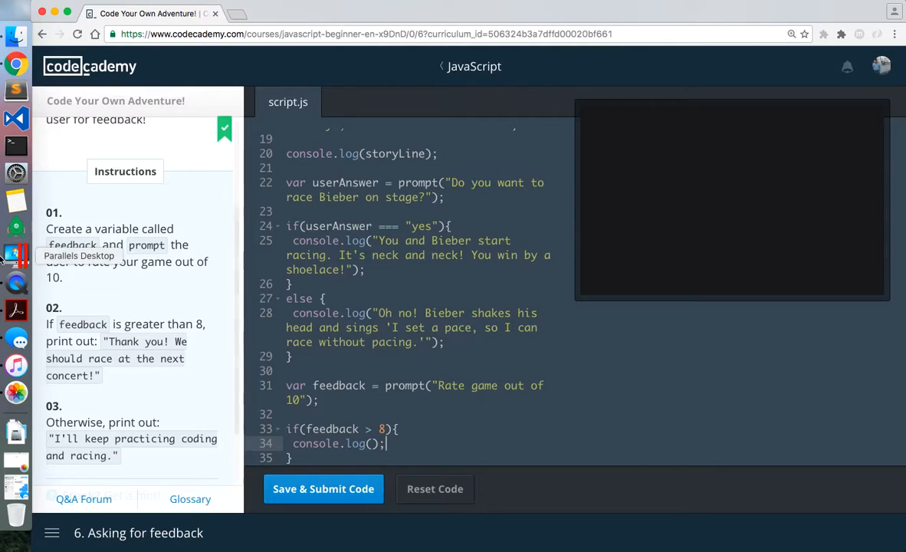
{"action": "left_click_drag", "start_coordinate": [104, 341], "coordinate": [99, 375]}
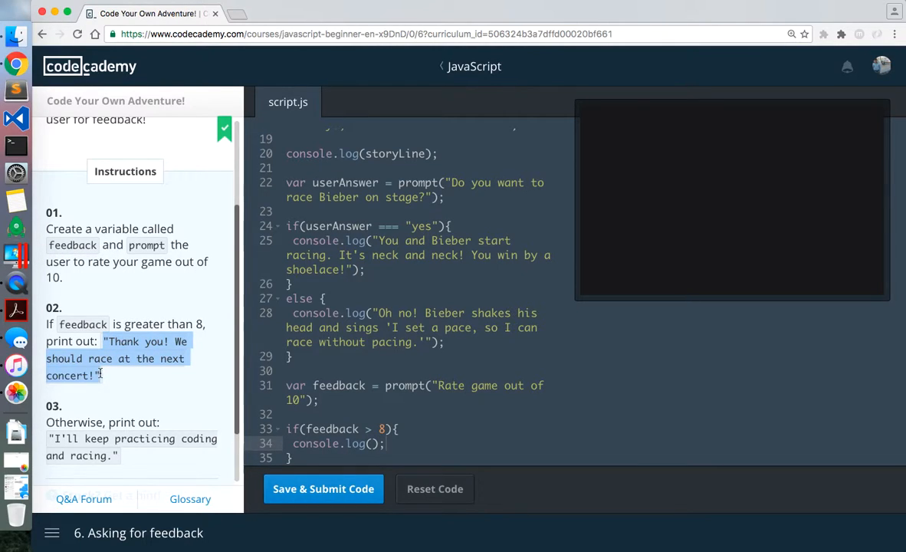
{"action": "type", "text": "\"Thank you! We should race at the next concert!\""}
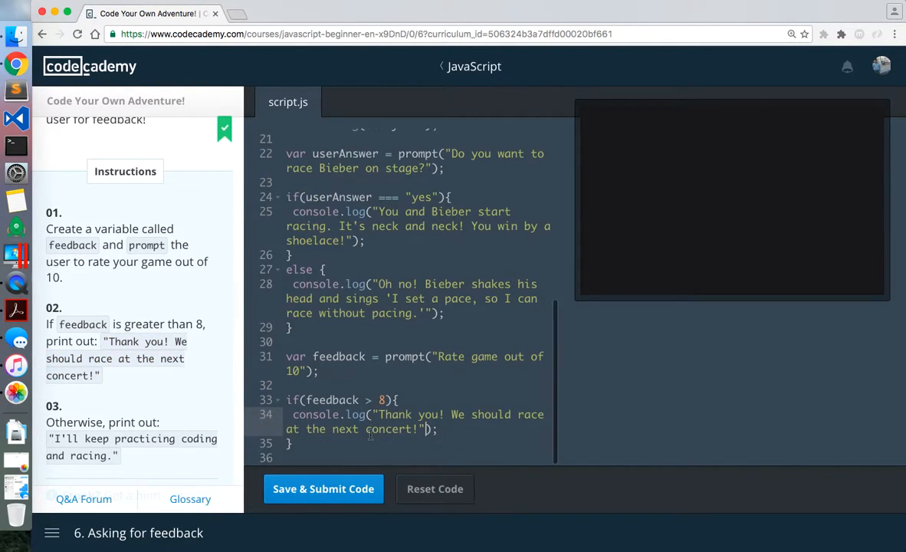
Step: Add an else block logging "I'll keep practicing coding and racing."
{"action": "type", "text": "else {}"}
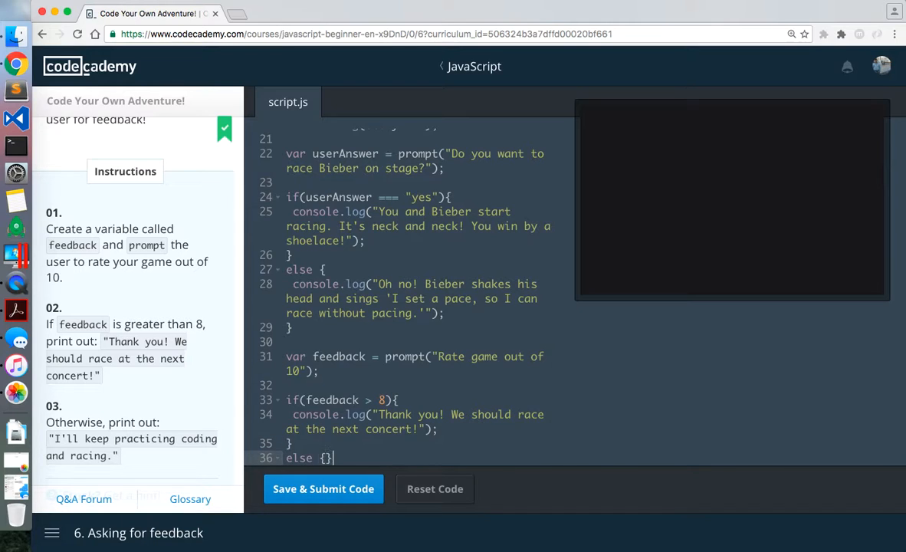
{"action": "key", "text": "Enter"}
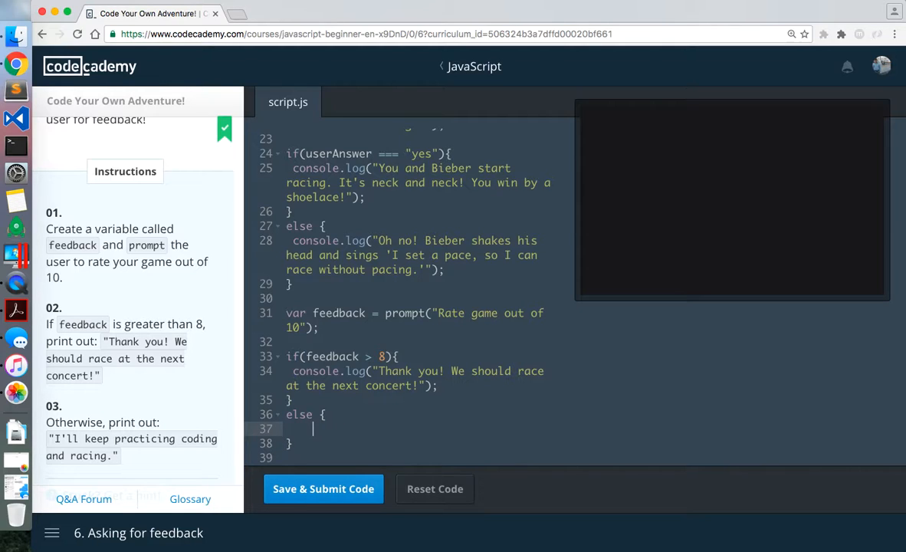
{"action": "type", "text": "con"}
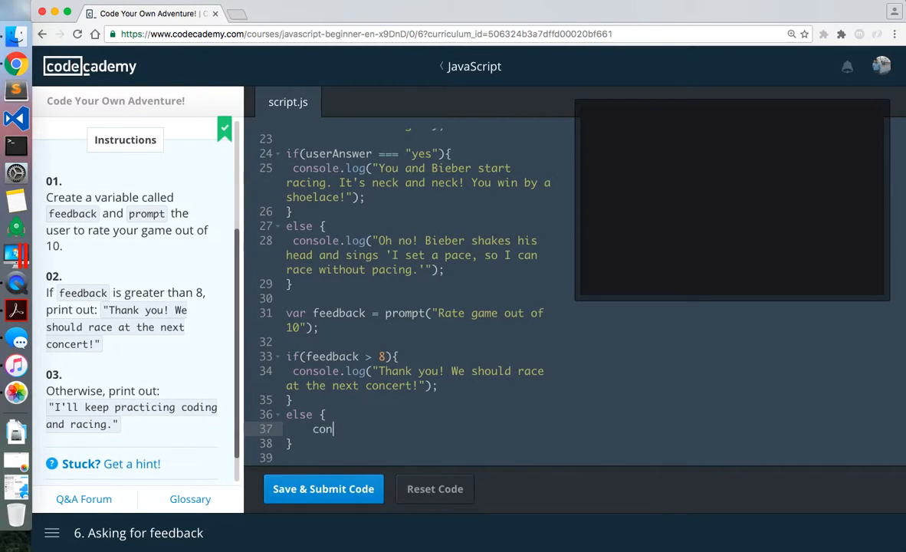
{"action": "type", "text": "sole.log();"}
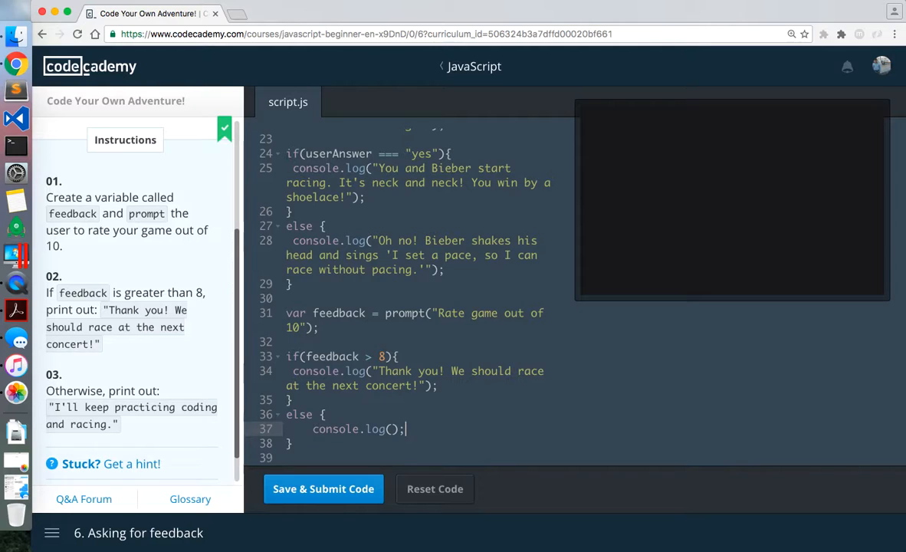
{"action": "left_click_drag", "start_coordinate": [49, 408], "coordinate": [114, 424]}
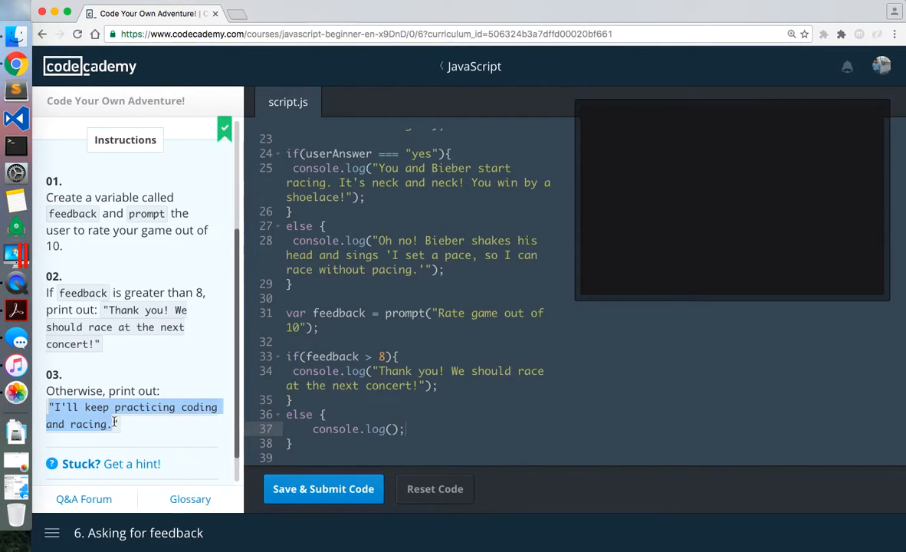
{"action": "type", "text": "\"I'll keep practicing coding and racing.\""}
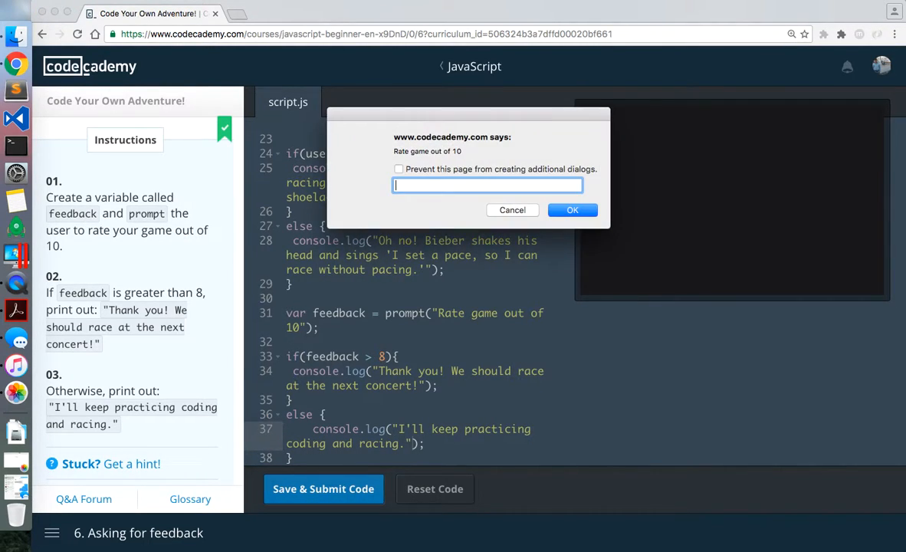
Step: Answer the game rating prompt and scroll to the "I'll keep practicing coding and racing." output
{"action": "left_click", "coordinate": [572, 210]}
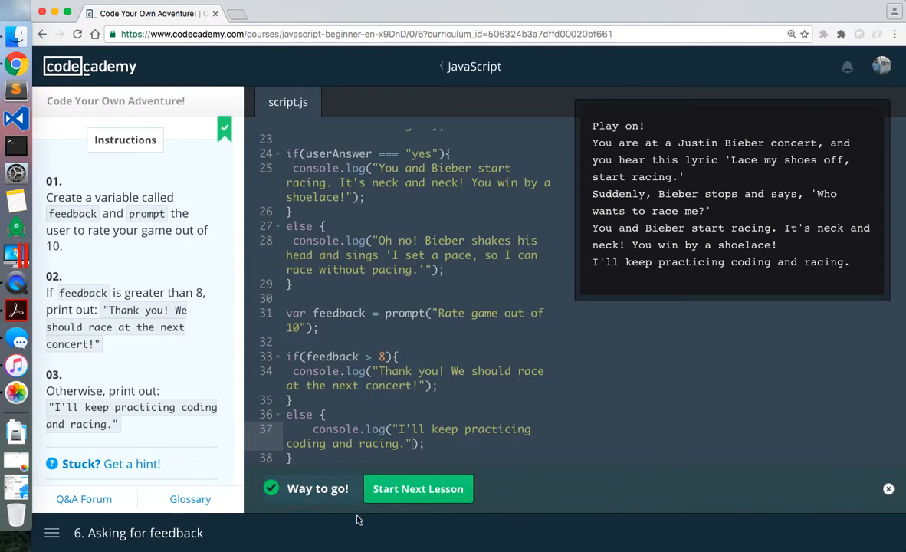
{"action": "scroll", "scroll_direction": "down", "scroll_amount": 3}
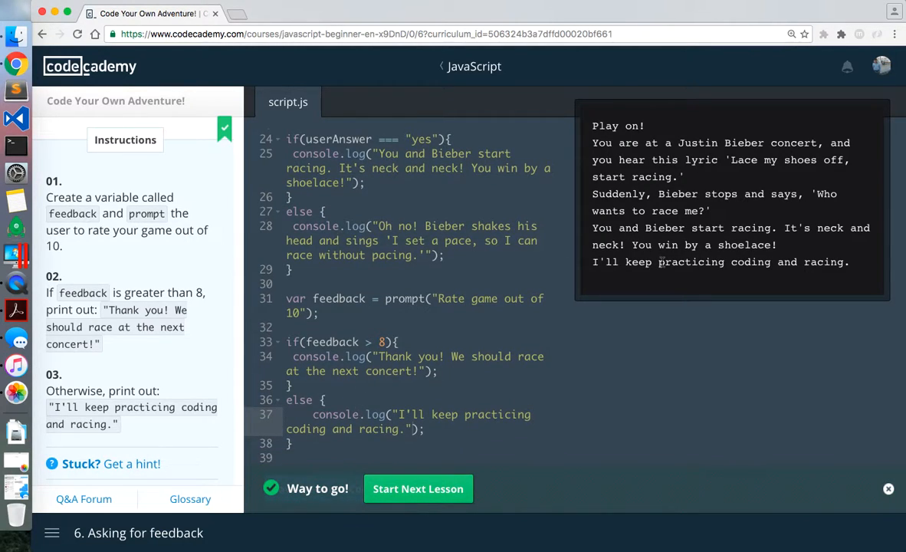
Step: Run the Next steps game, answering the ready, Bieber race and rating prompts, and finish the course
{"action": "left_click", "coordinate": [418, 489]}
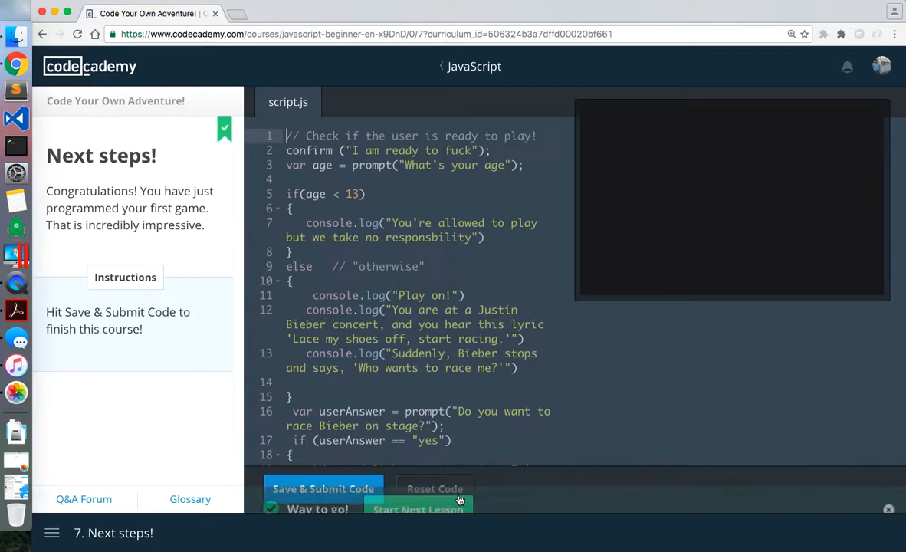
{"action": "left_click", "coordinate": [434, 489]}
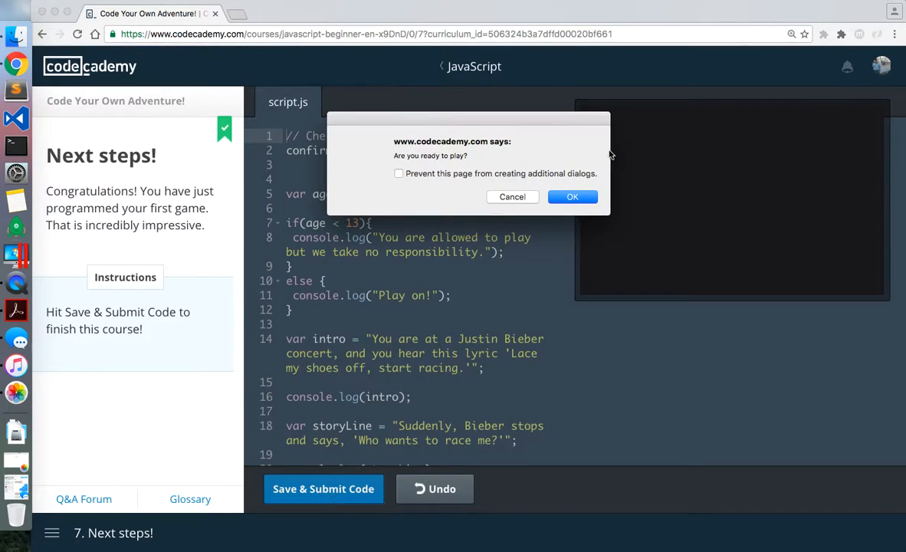
{"action": "left_click", "coordinate": [572, 196]}
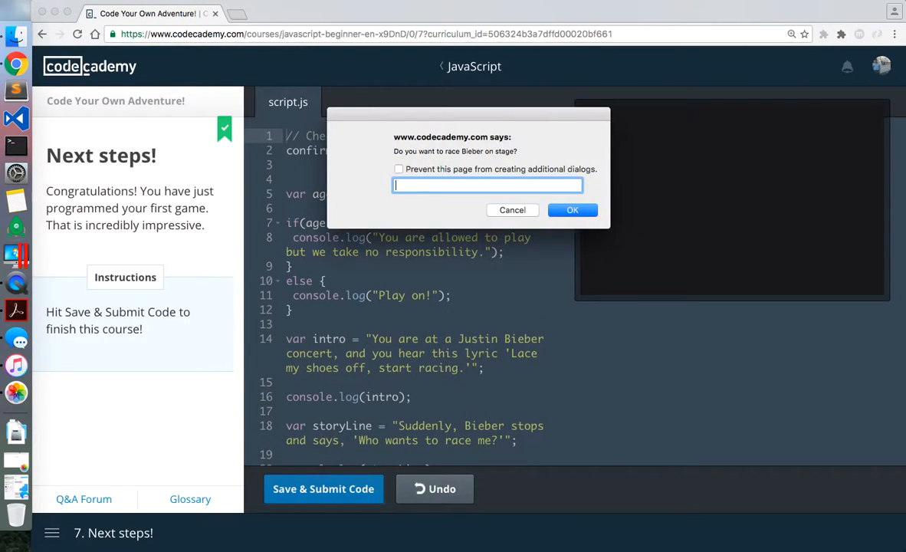
{"action": "left_click", "coordinate": [572, 210]}
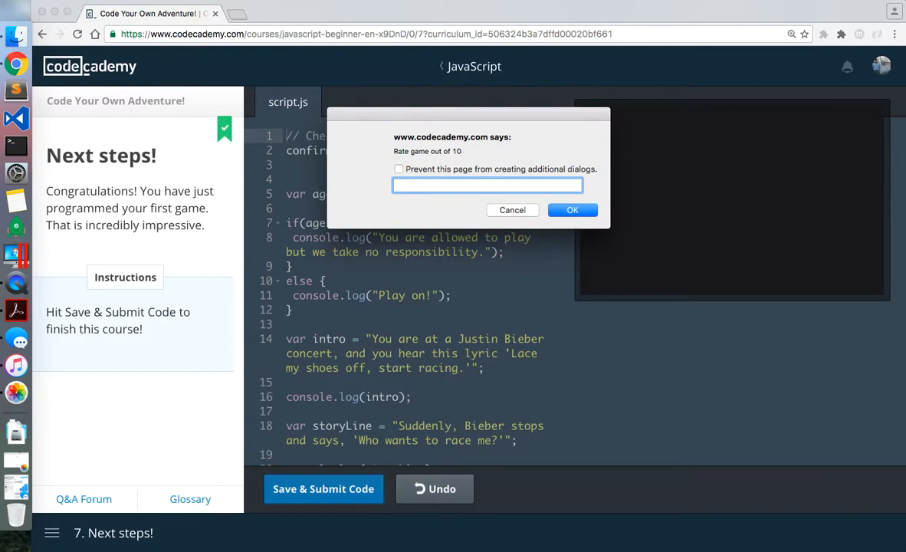
{"action": "left_click", "coordinate": [572, 209]}
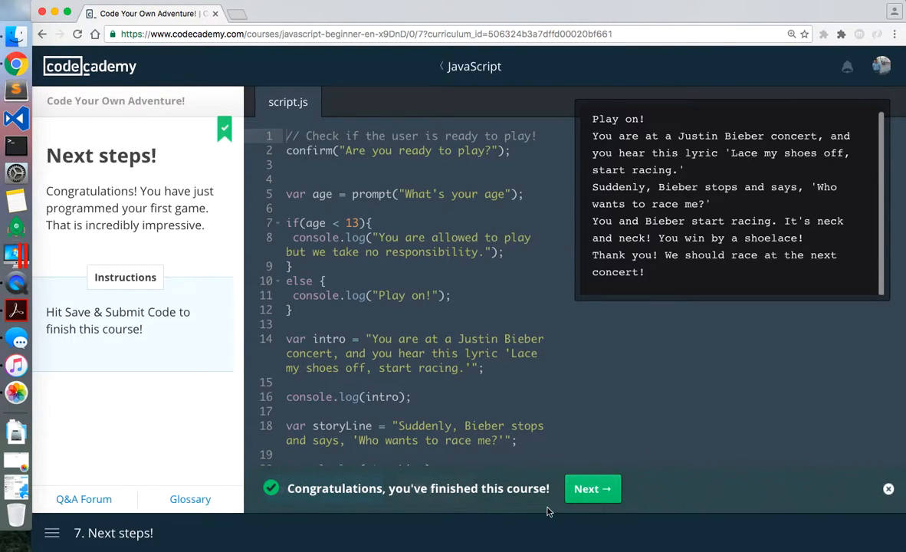
{"action": "left_click", "coordinate": [592, 489]}
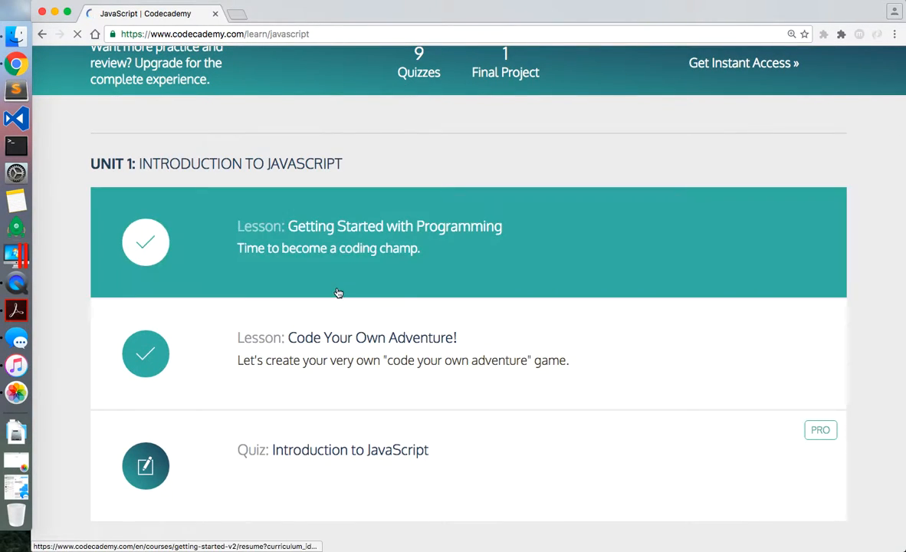
Step: Scroll the JavaScript overview to review the FINISHED status and checked lessons
{"action": "scroll", "scroll_direction": "down", "scroll_amount": 3}
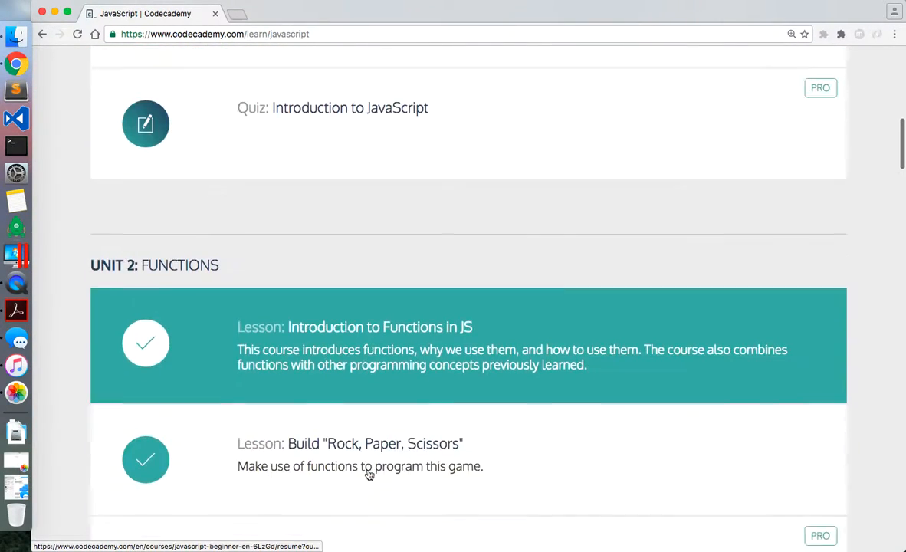
{"action": "scroll", "scroll_direction": "down", "scroll_amount": 3}
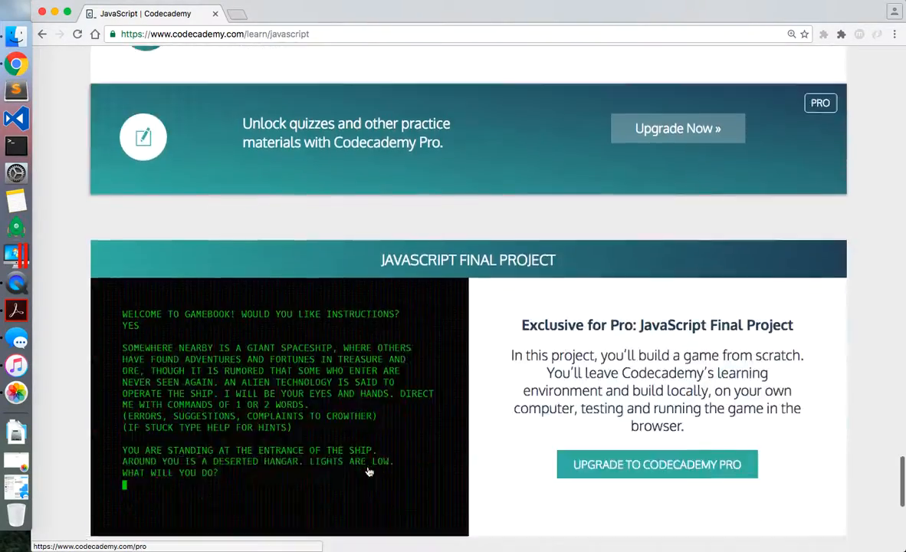
{"action": "scroll", "scroll_direction": "up", "scroll_amount": 3}
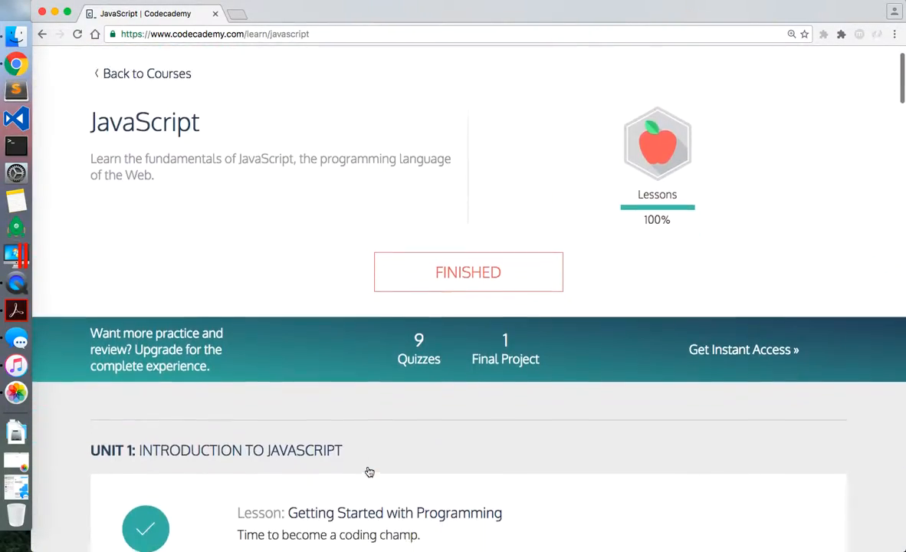
{"action": "scroll", "scroll_direction": "down", "scroll_amount": 3}
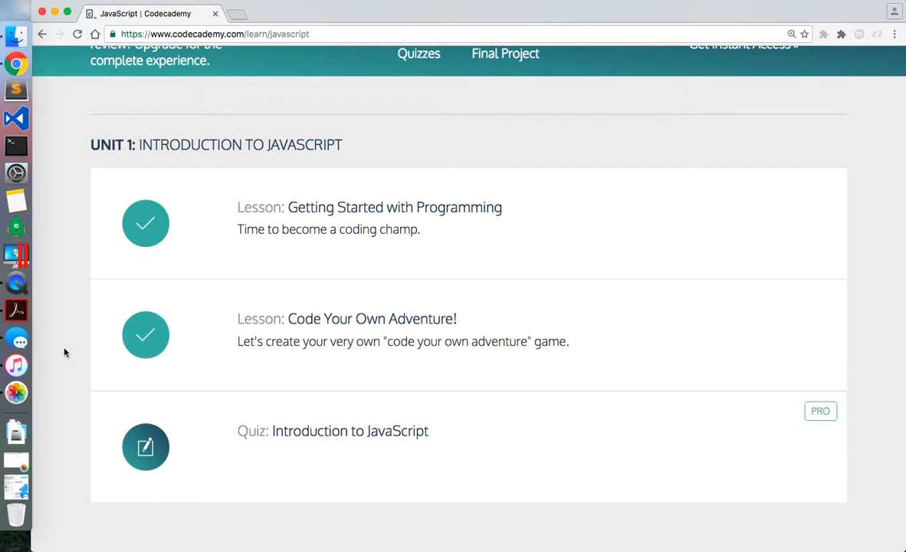
{"action": "mouse_move", "coordinate": [16, 283]}
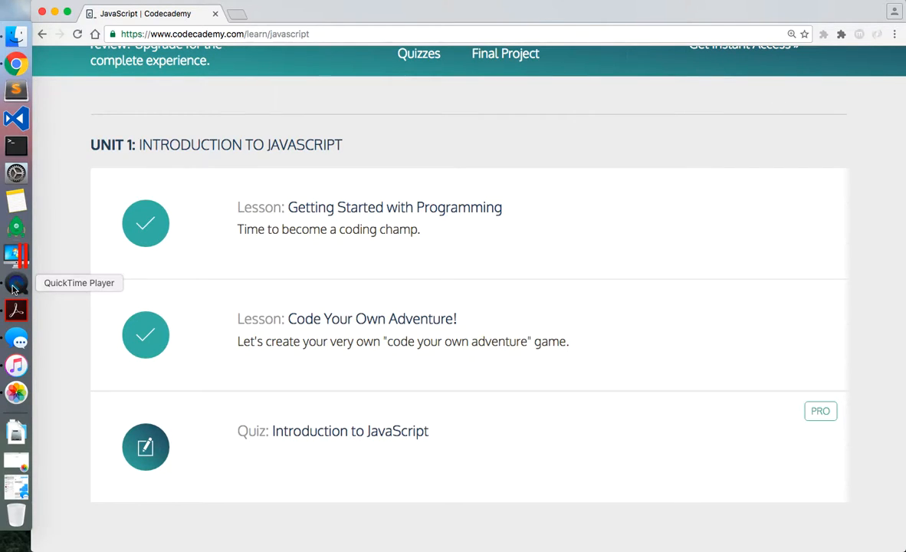